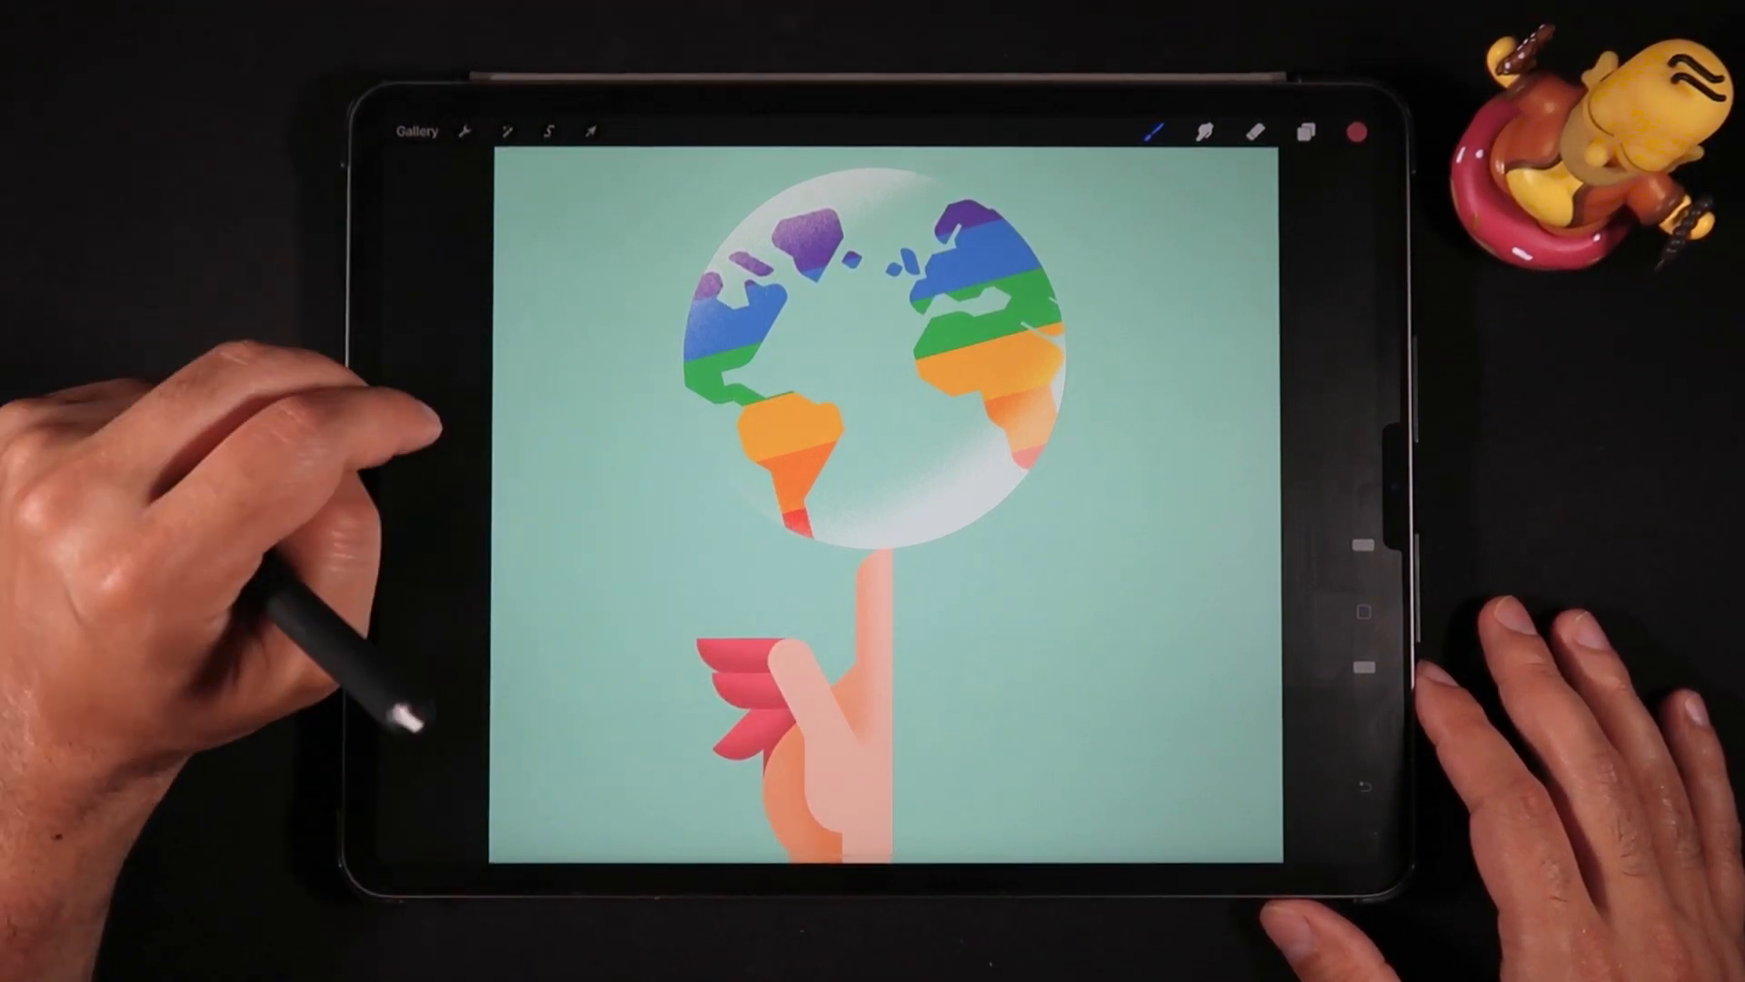
Step: Touch the finger on the canvas and choose Layer 11 from the Layer Select popup
left_click(802, 434)
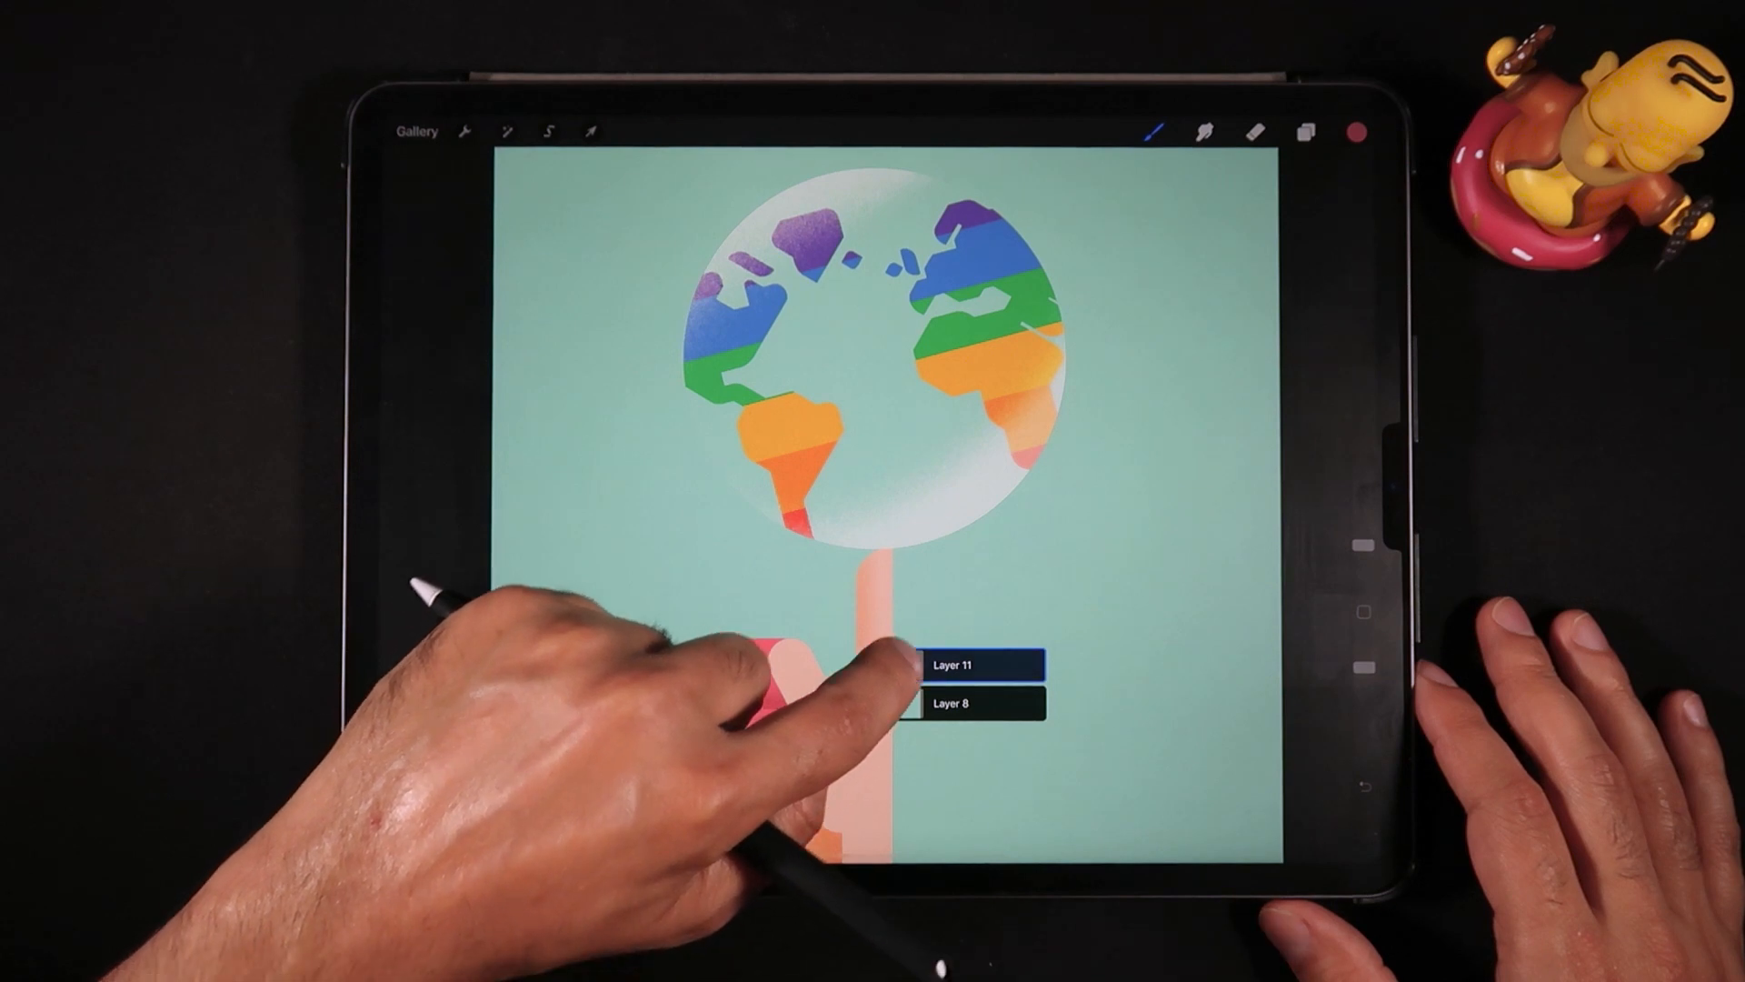
left_click(982, 665)
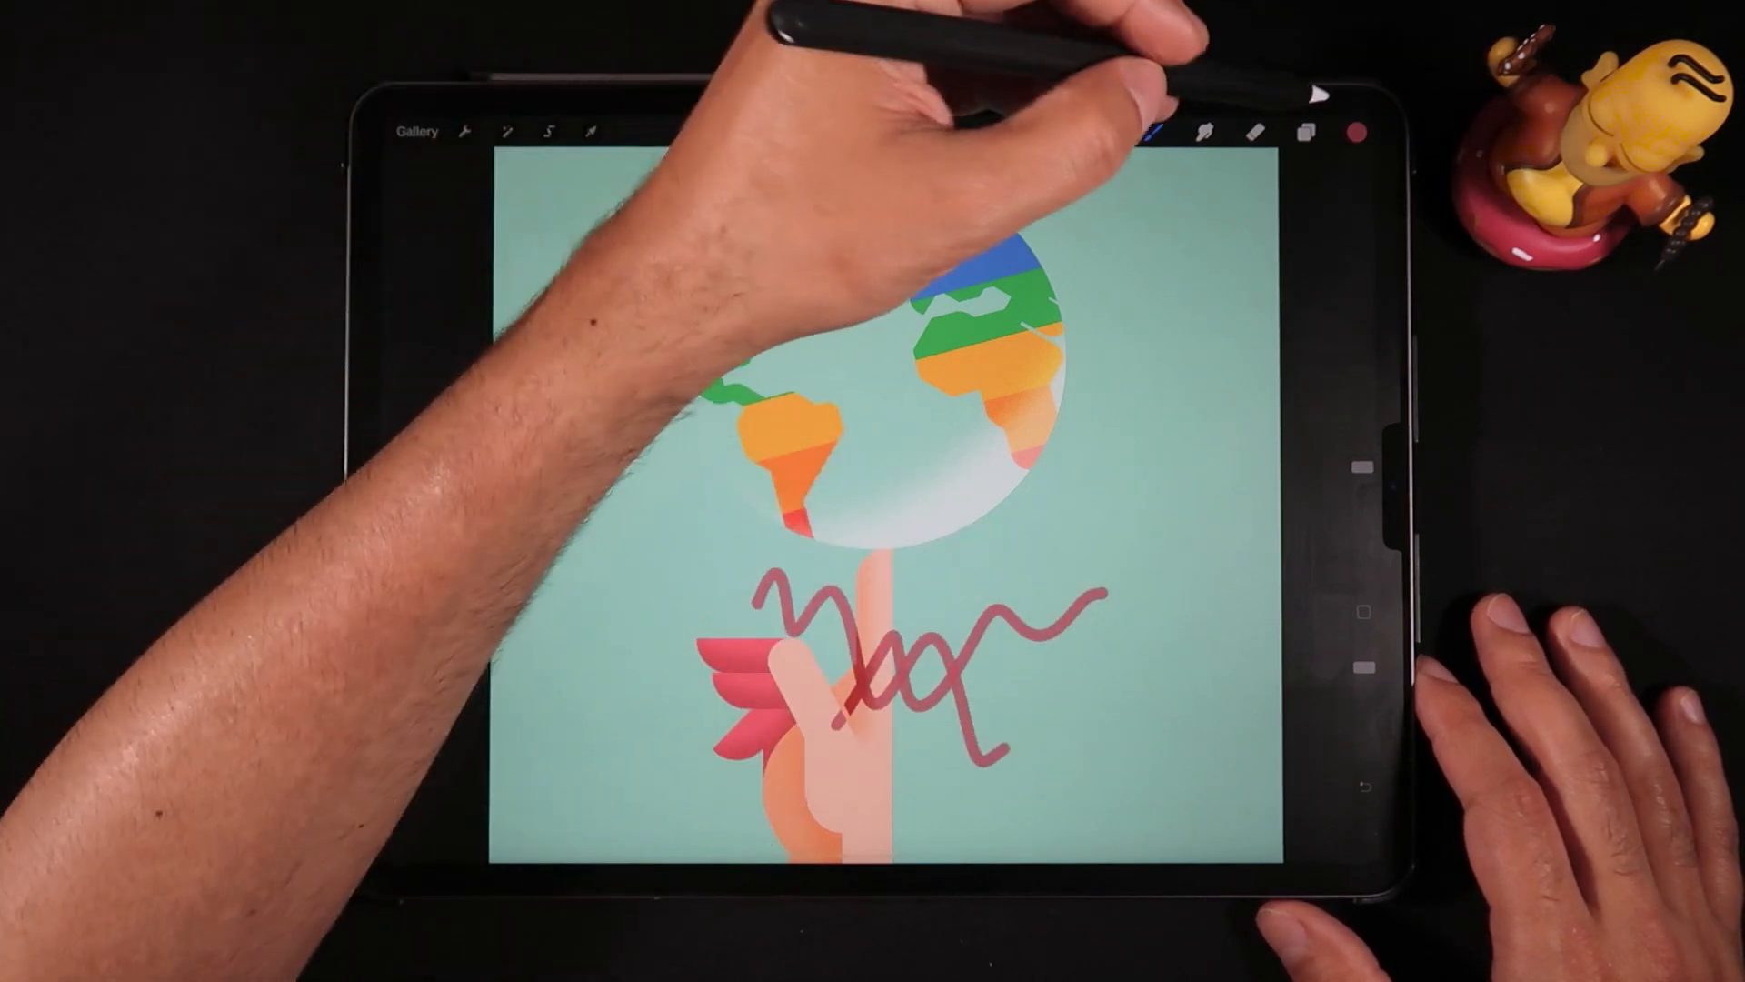
Step: Undo the red scribble over the hand and check Layer 11 in the Layers panel
left_click(1307, 130)
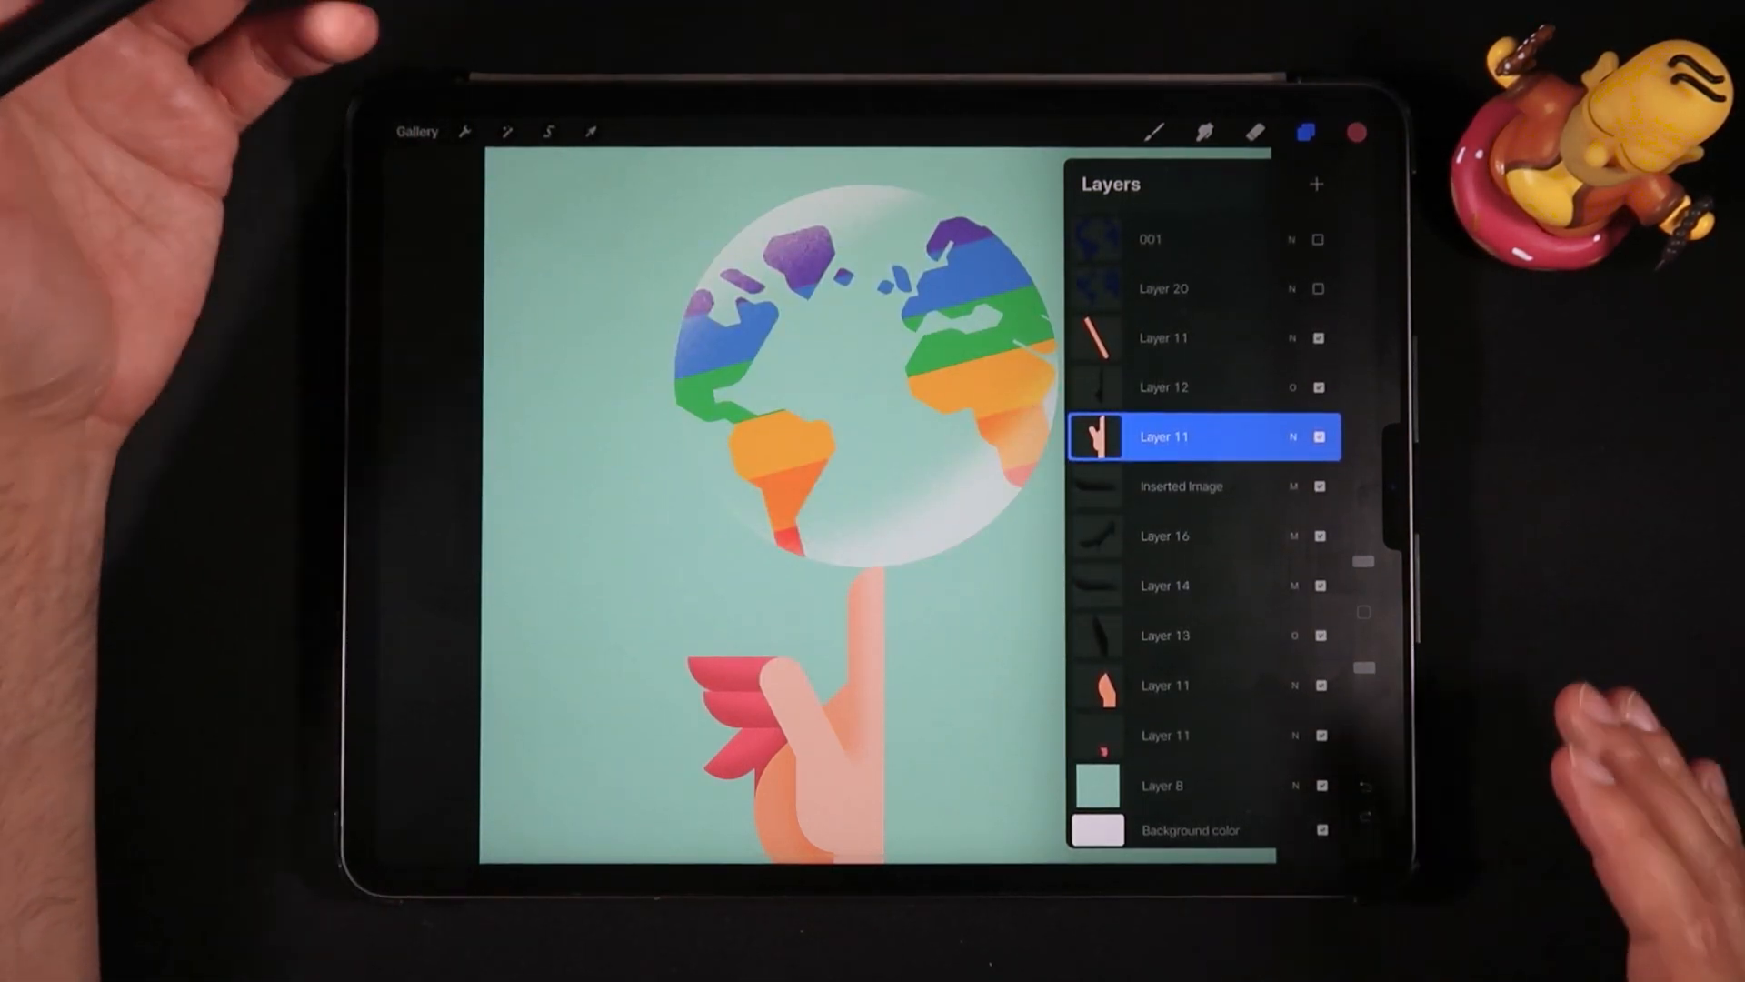
scroll("down", 3)
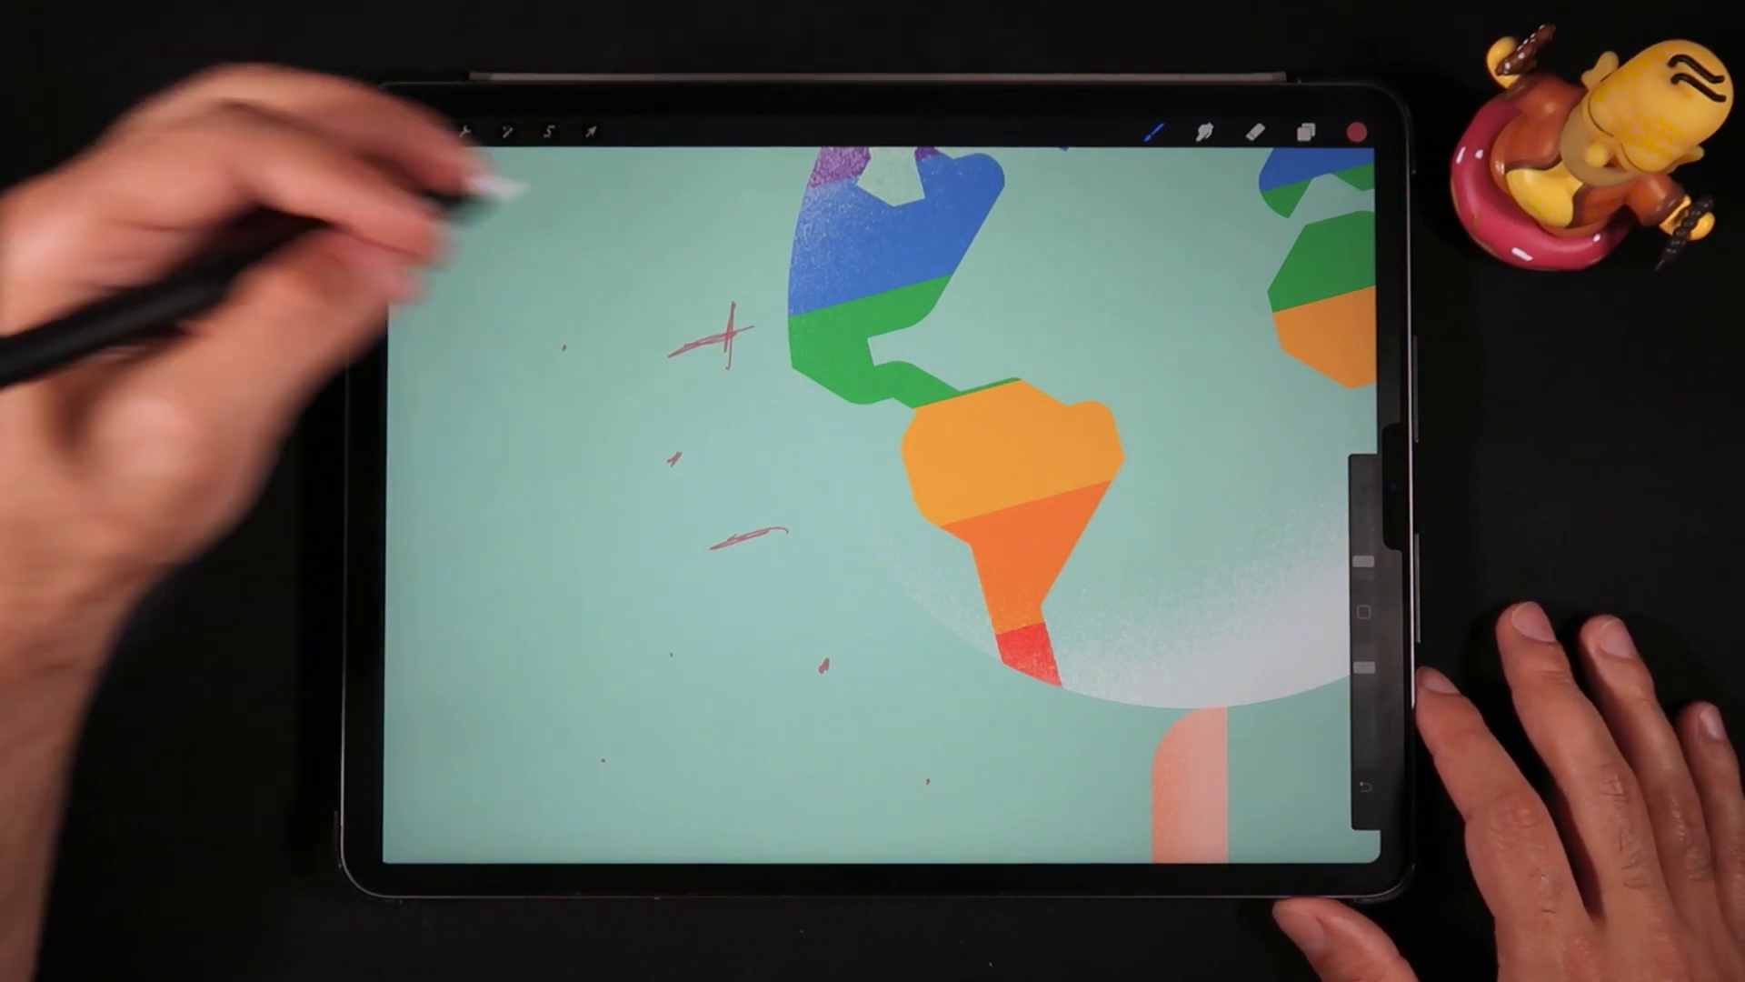
Step: With the Eraser active on Layer 11, erase the stray red marks beside South America
left_click(1305, 131)
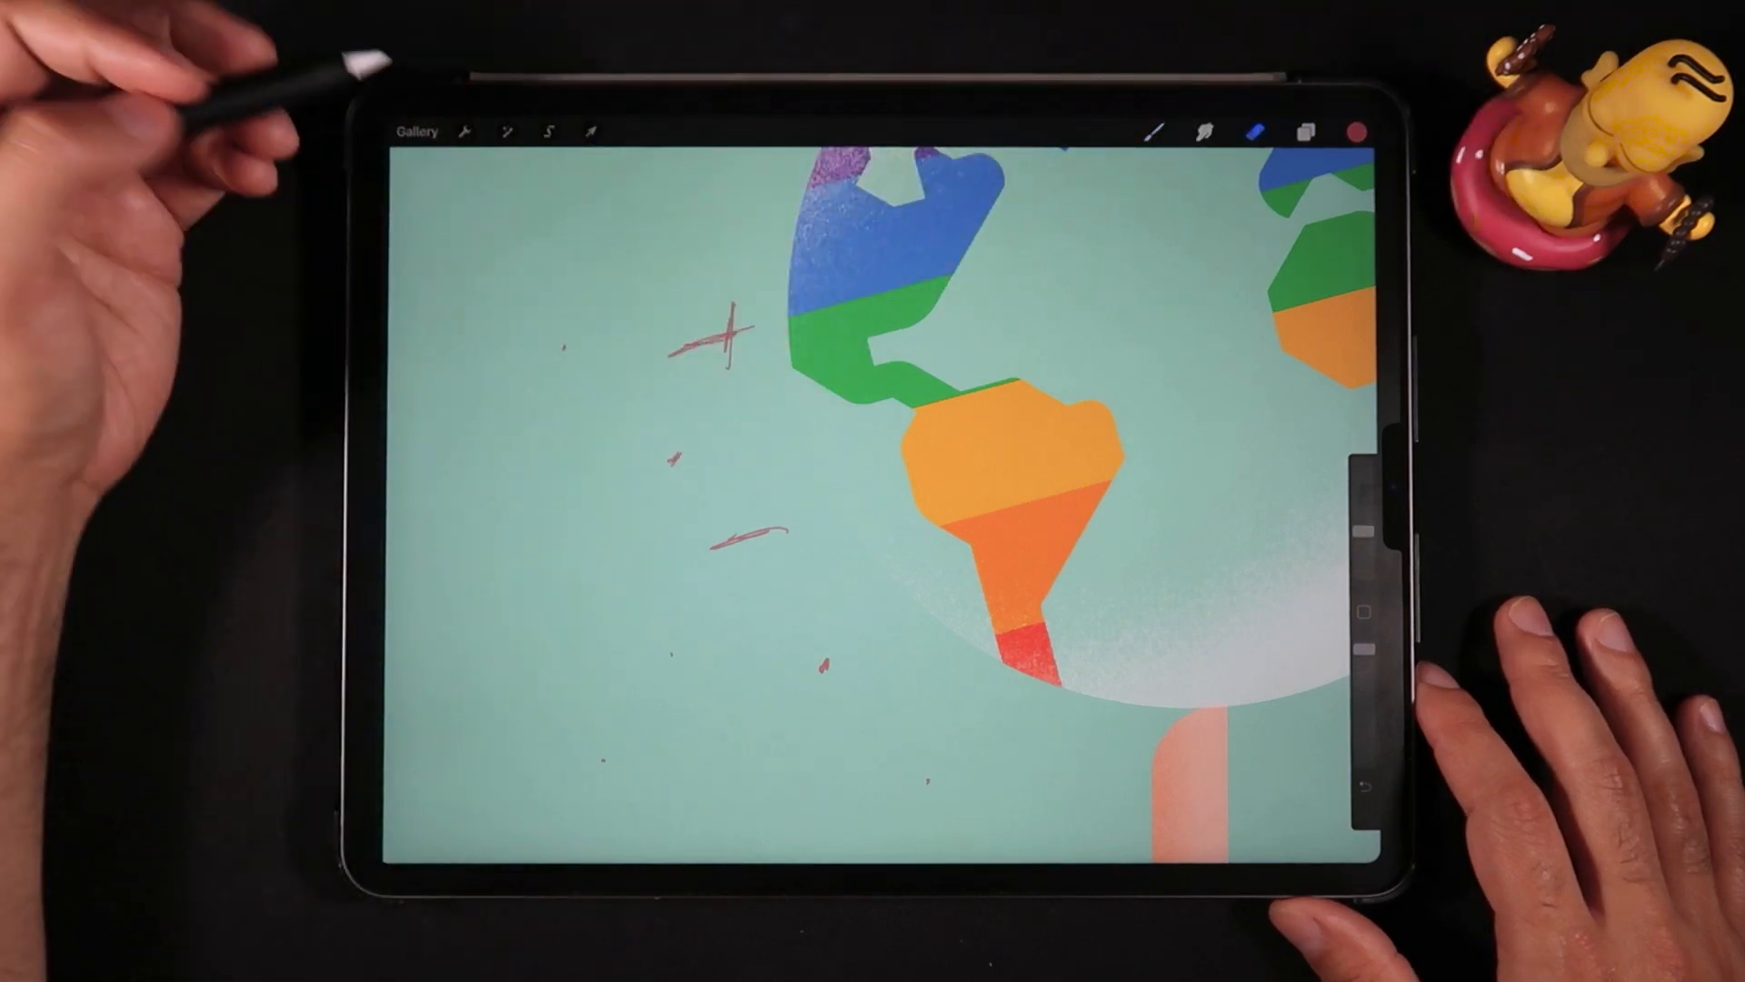
left_click(1153, 131)
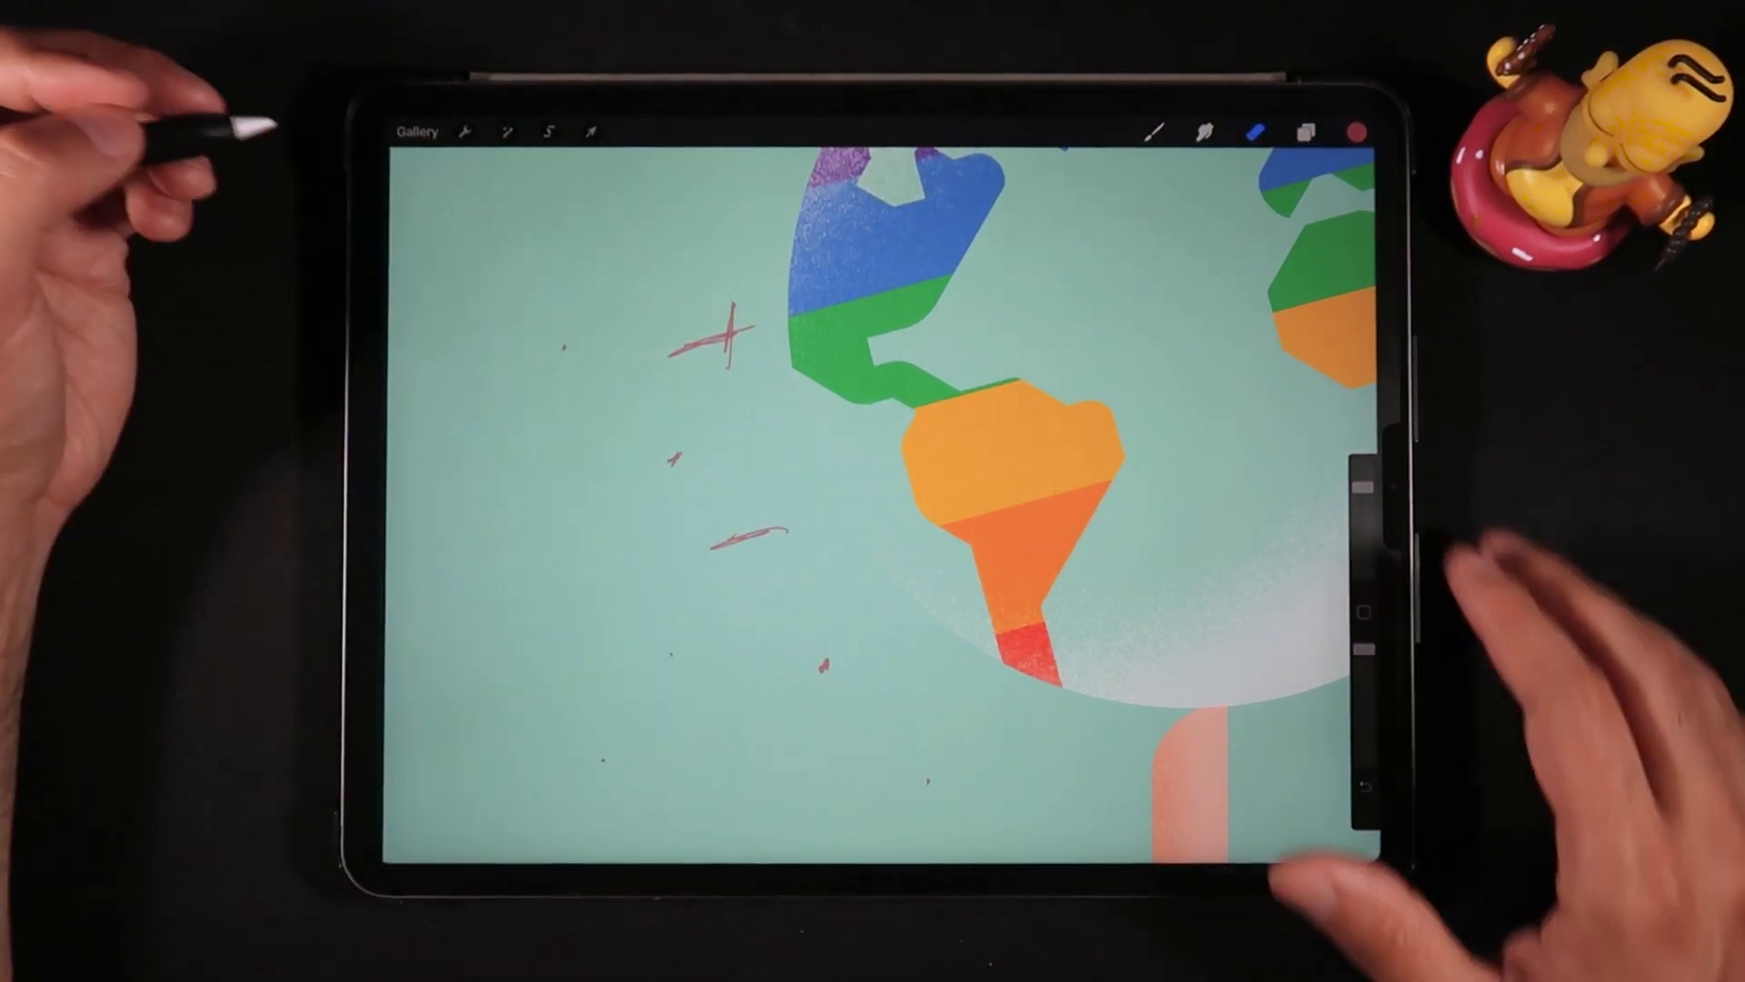
left_click(1307, 131)
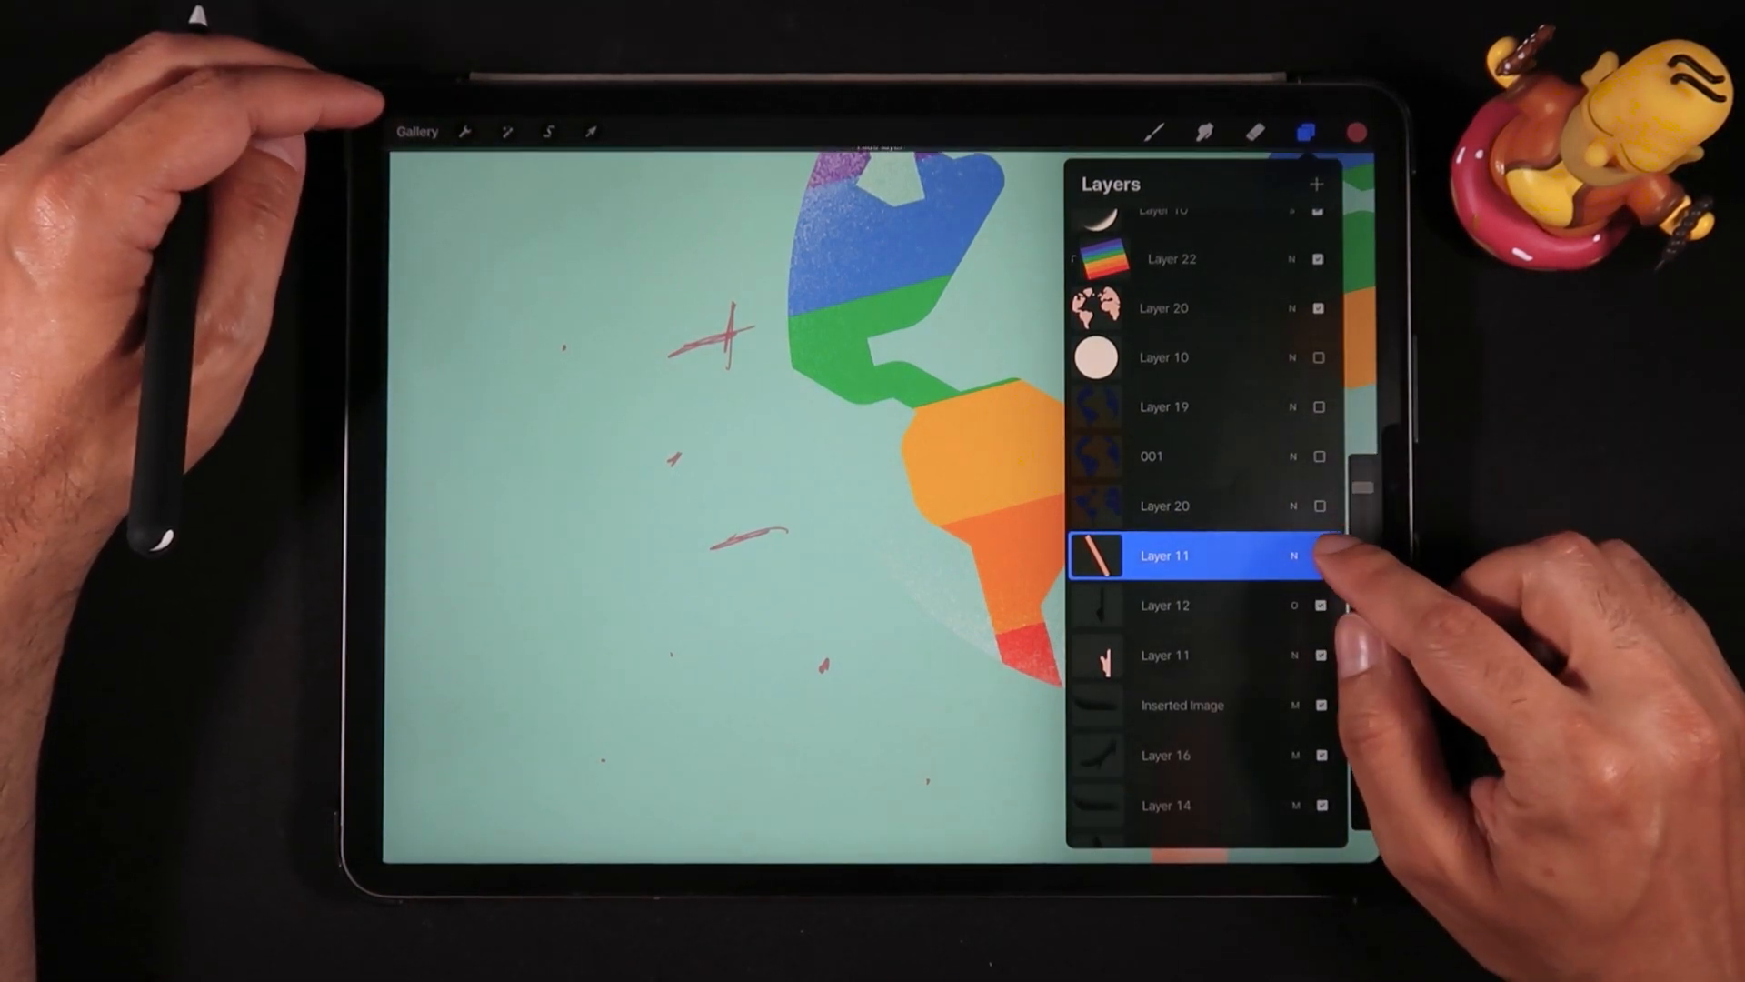
left_click(1320, 557)
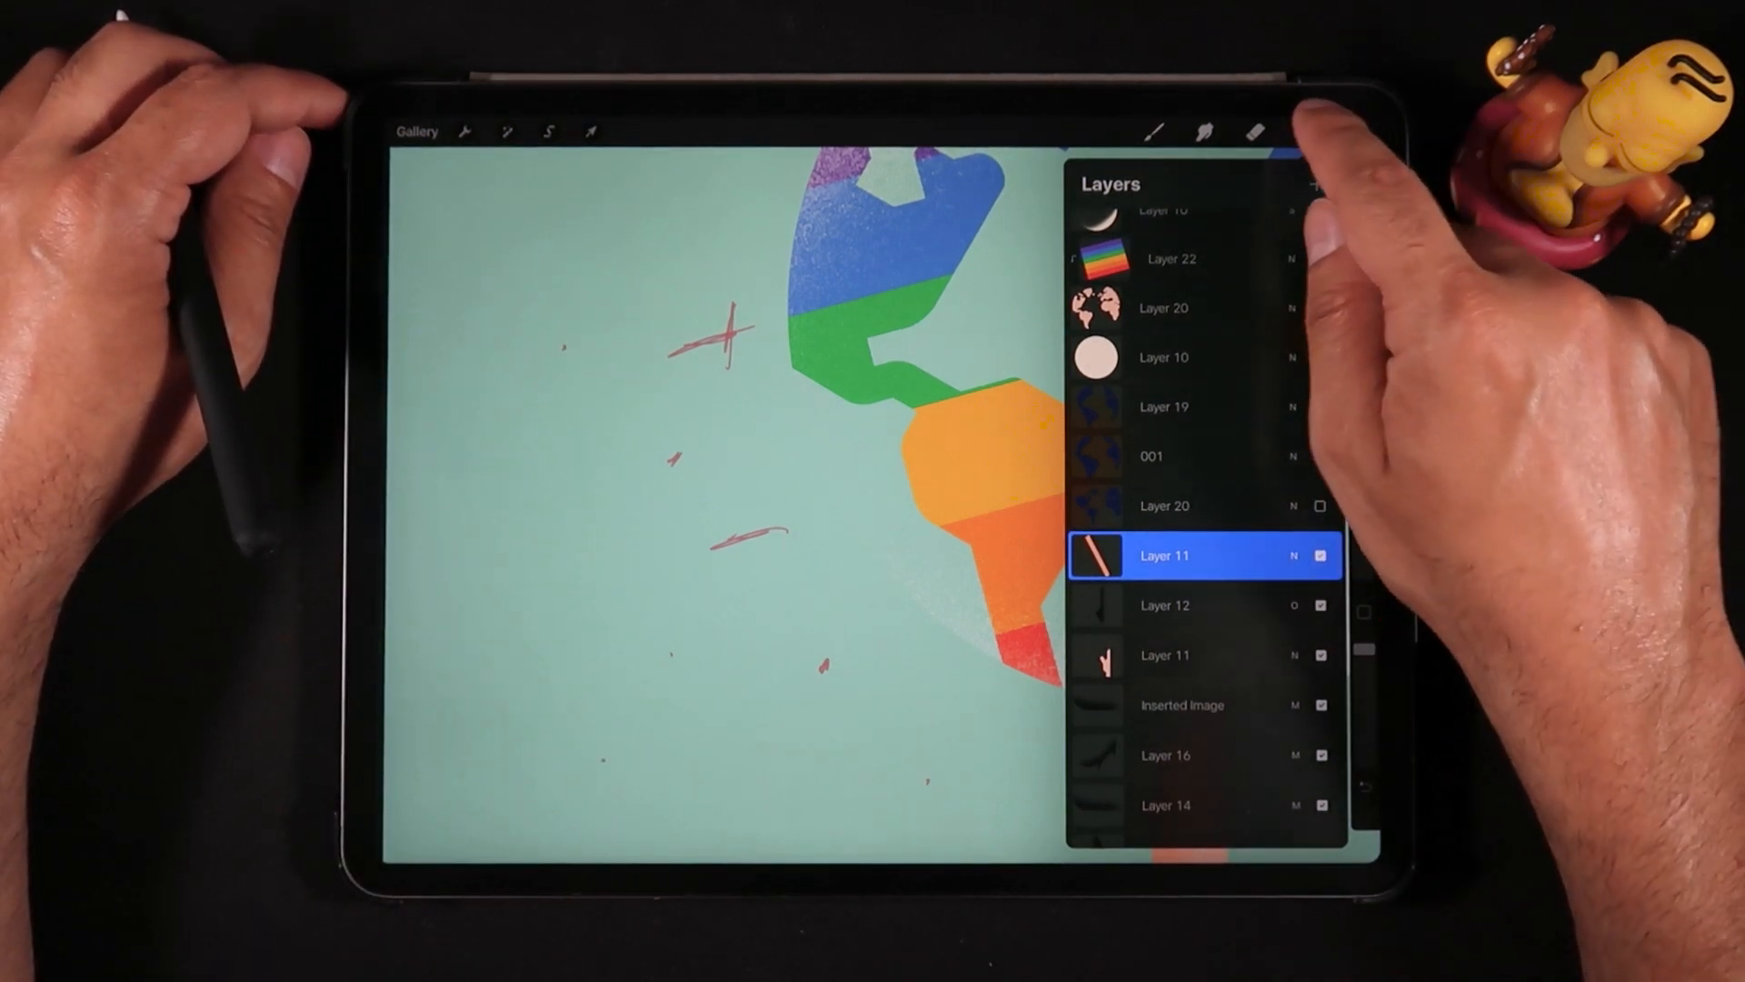
left_click(1307, 131)
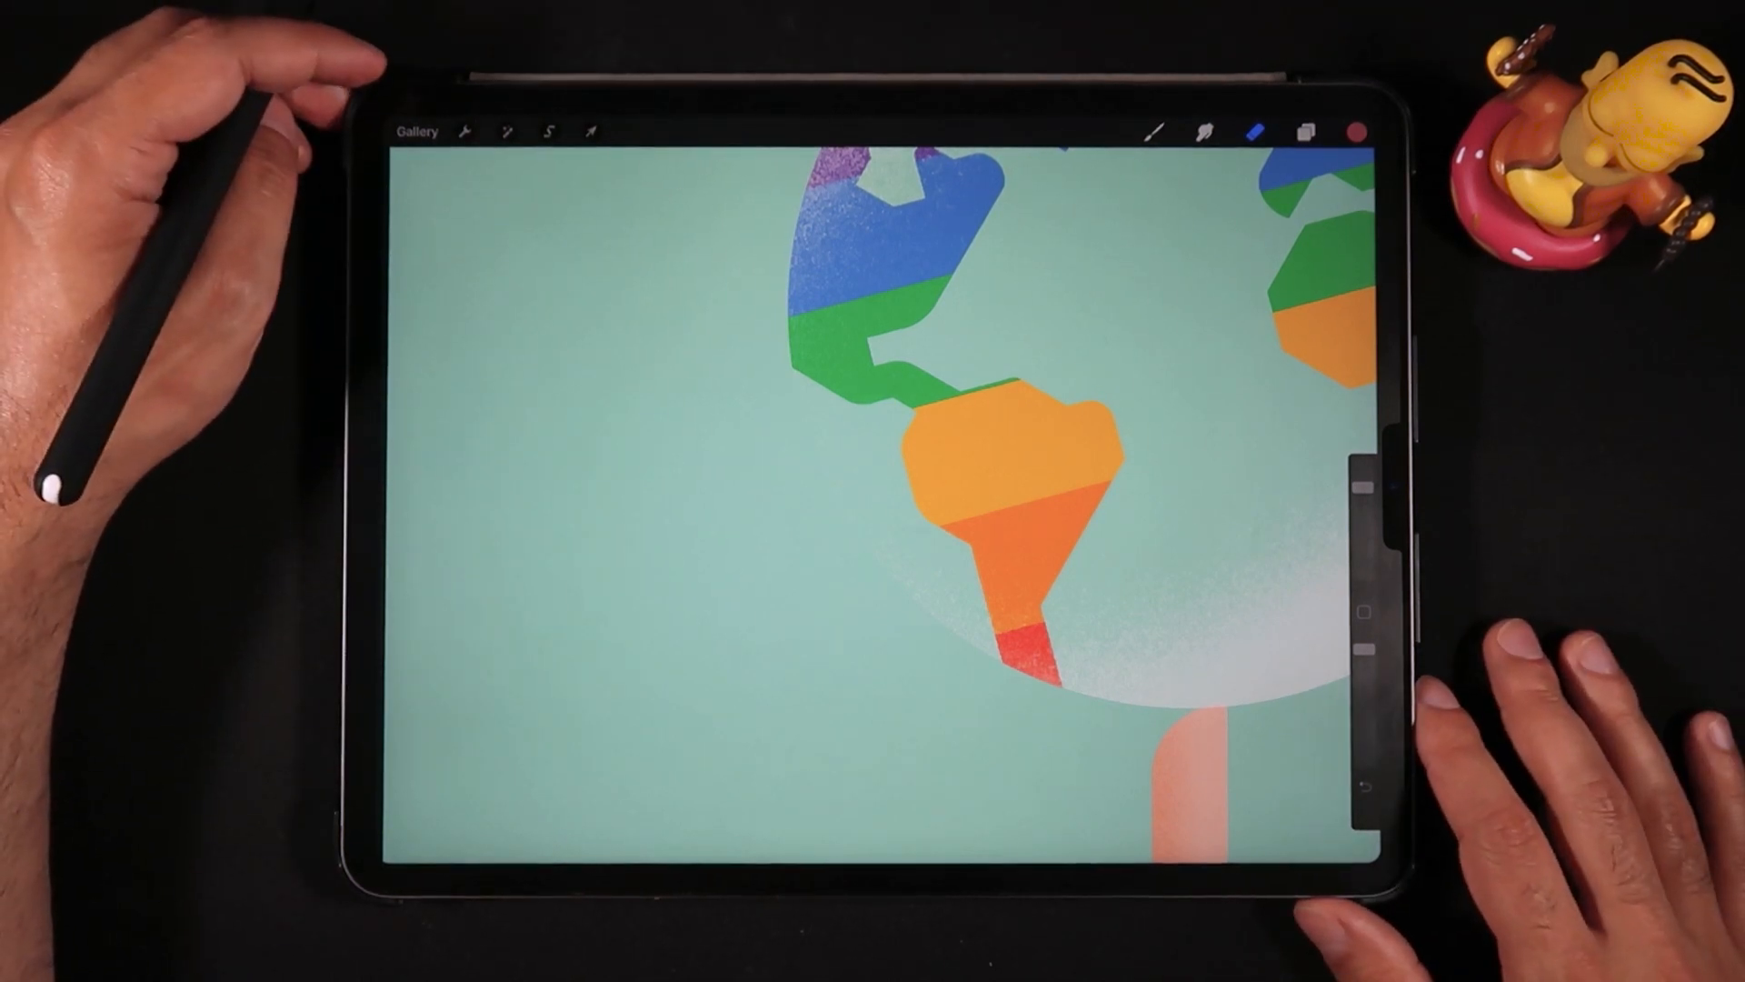
Step: In Prefs > Gesture controls, turn on Touch for the Layer Select gesture
left_click(466, 131)
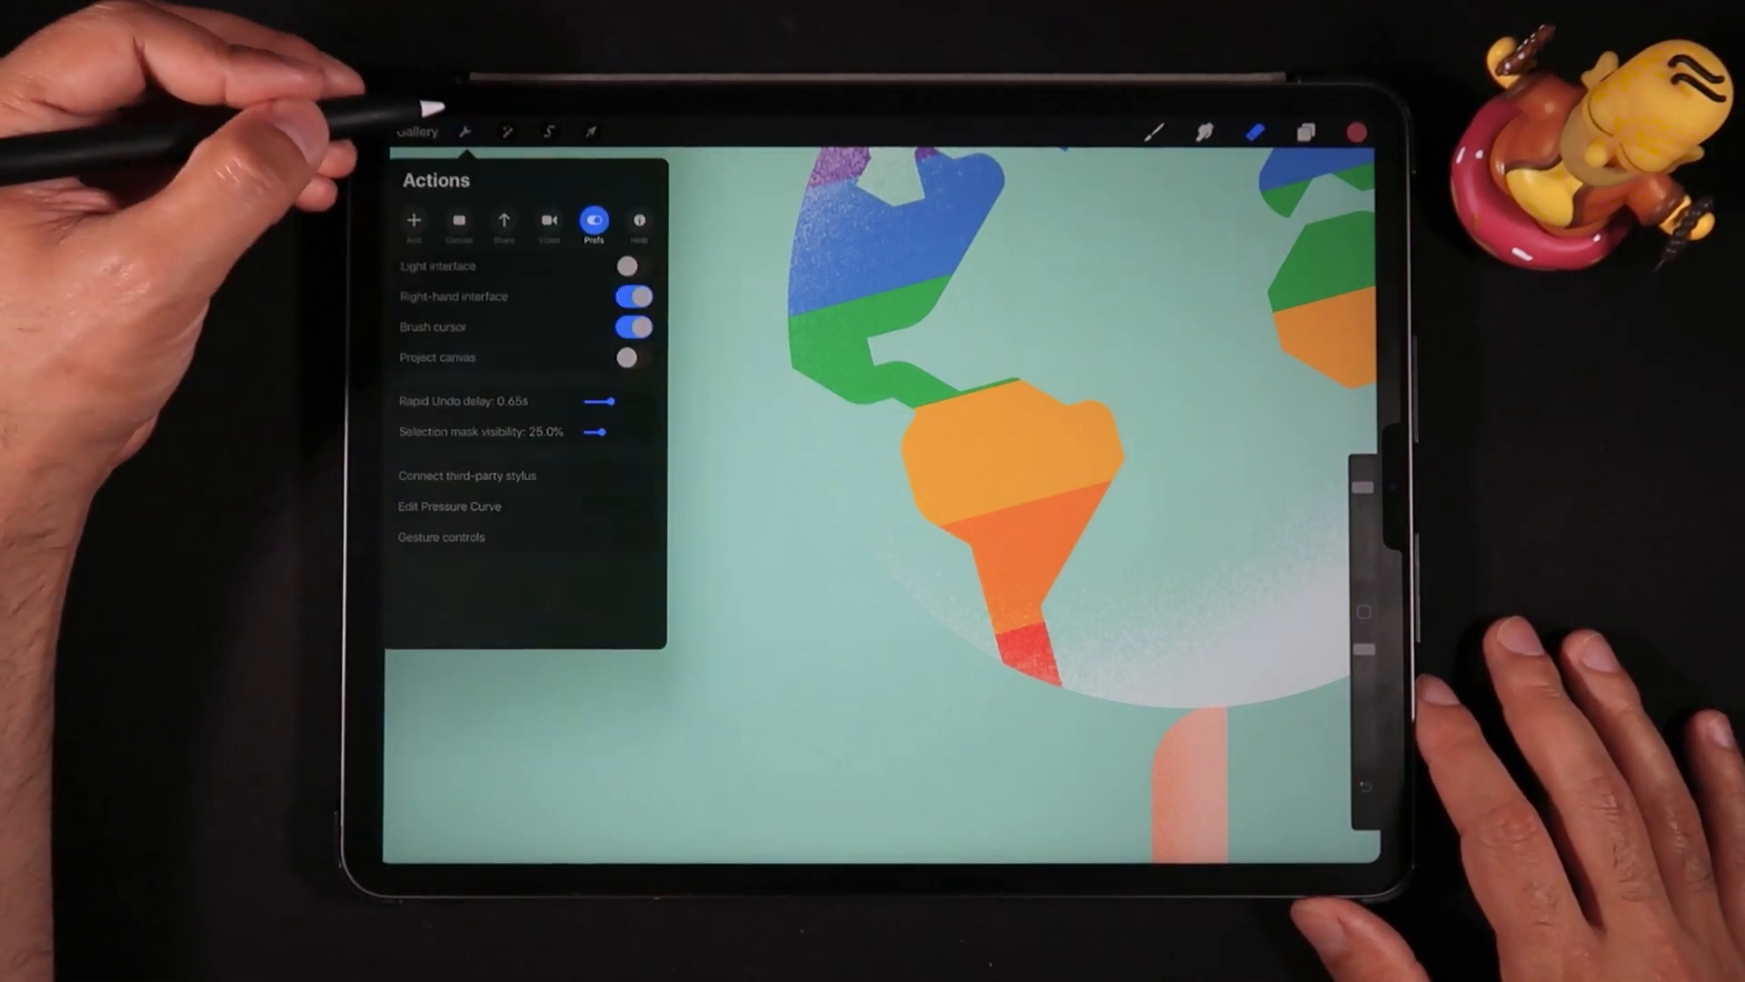
mouse_move(412, 195)
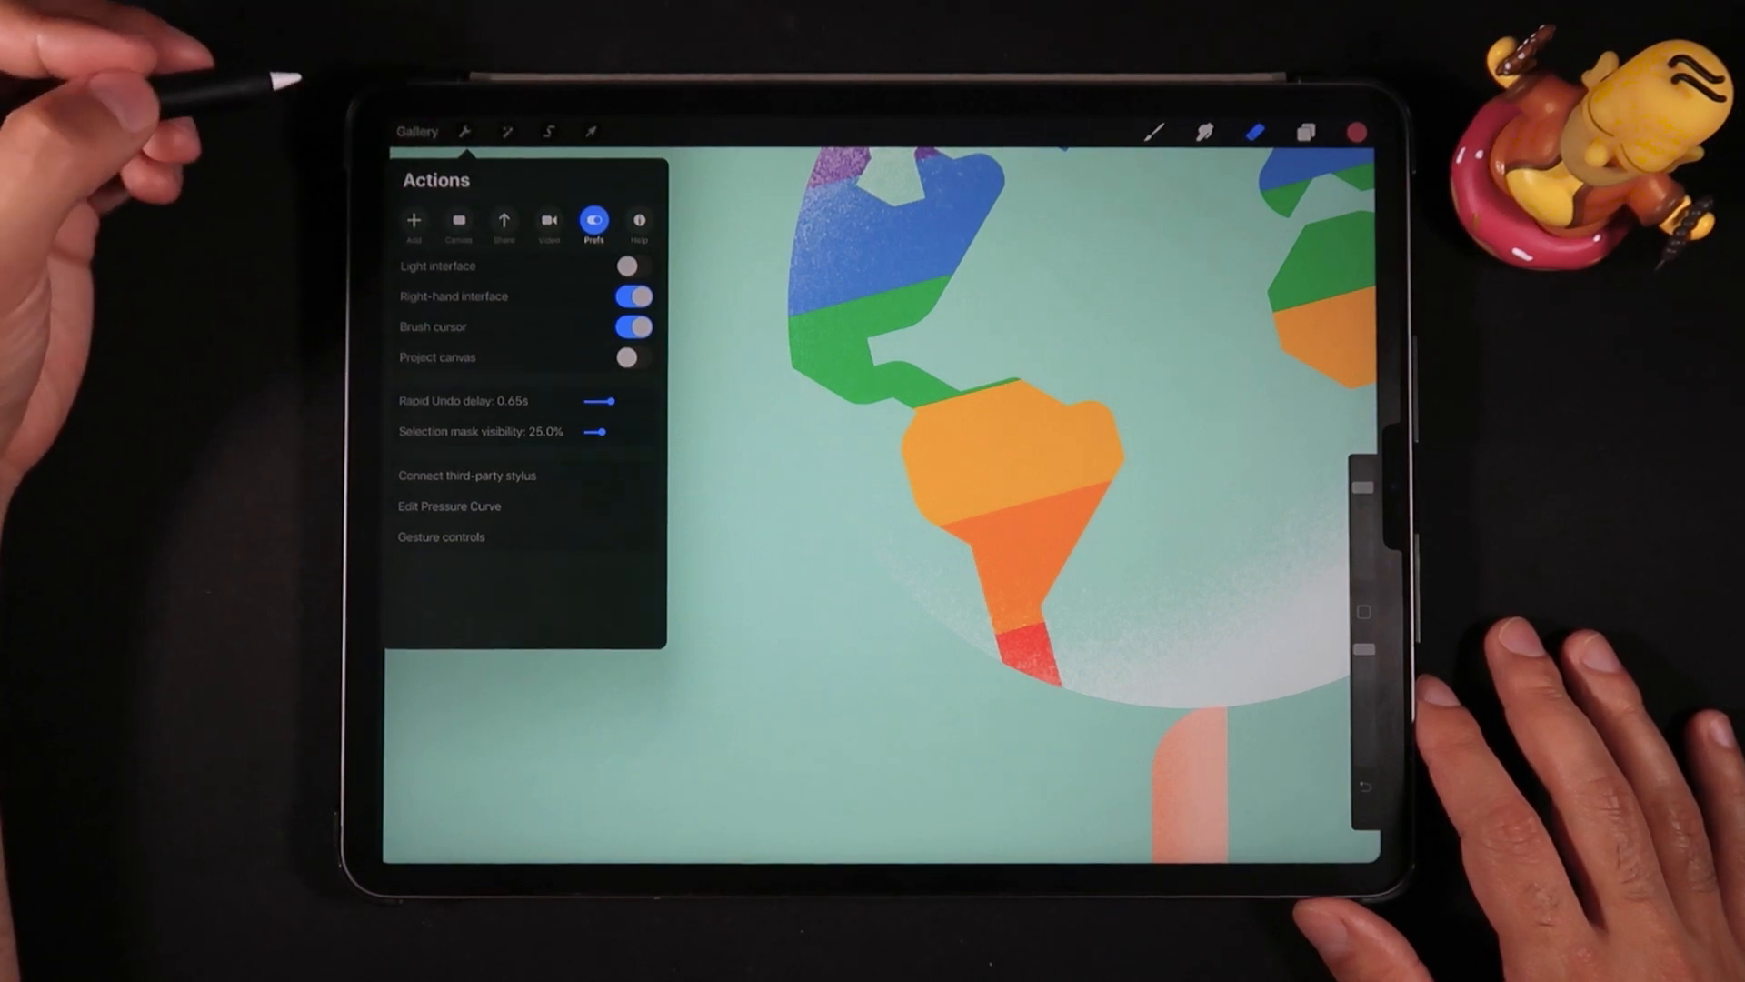
left_click(440, 536)
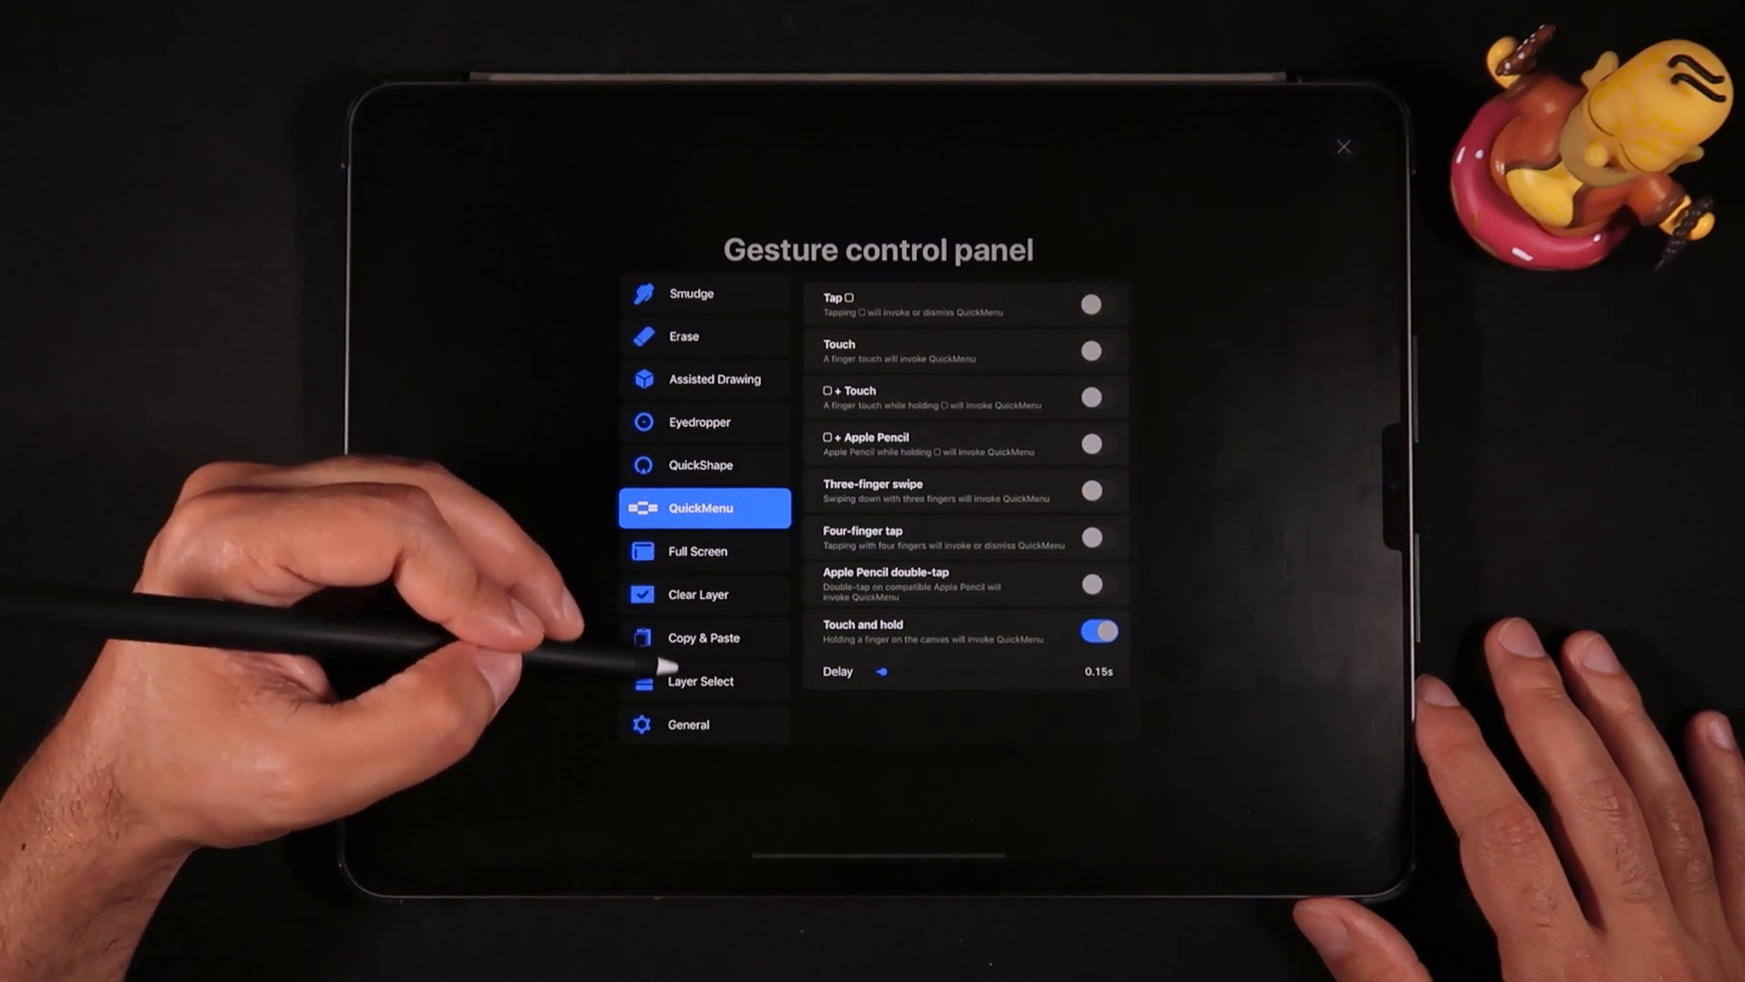
left_click(702, 680)
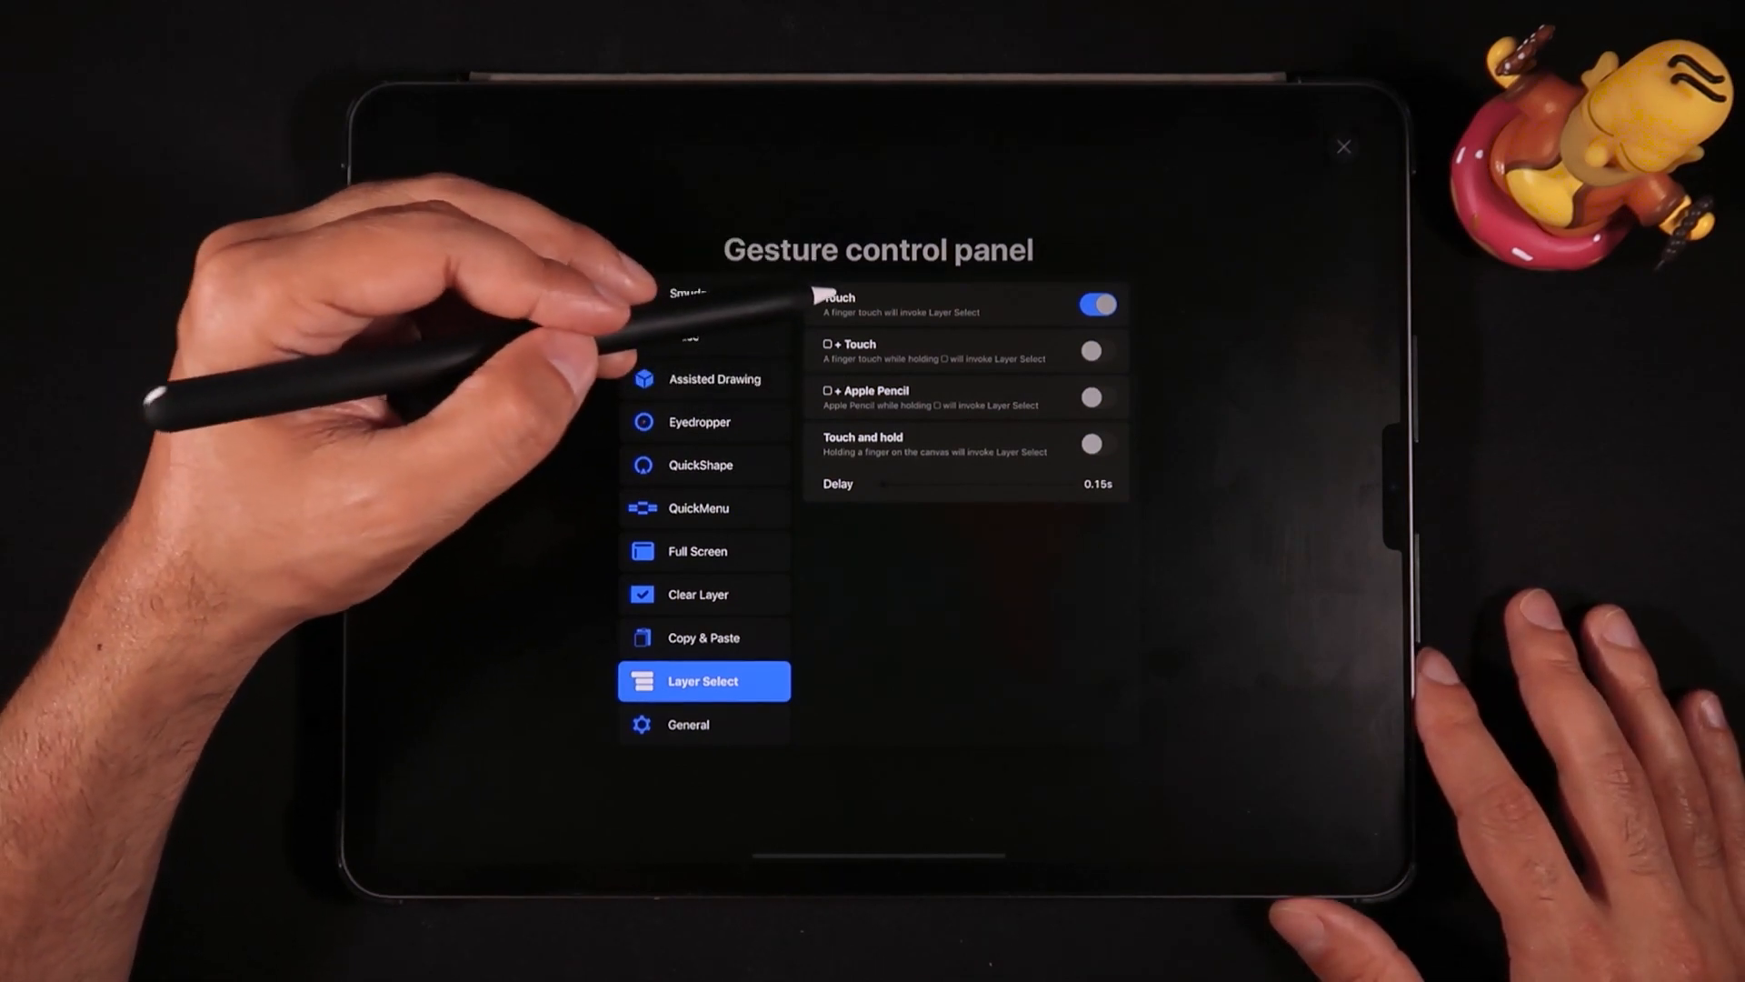
left_click(1342, 145)
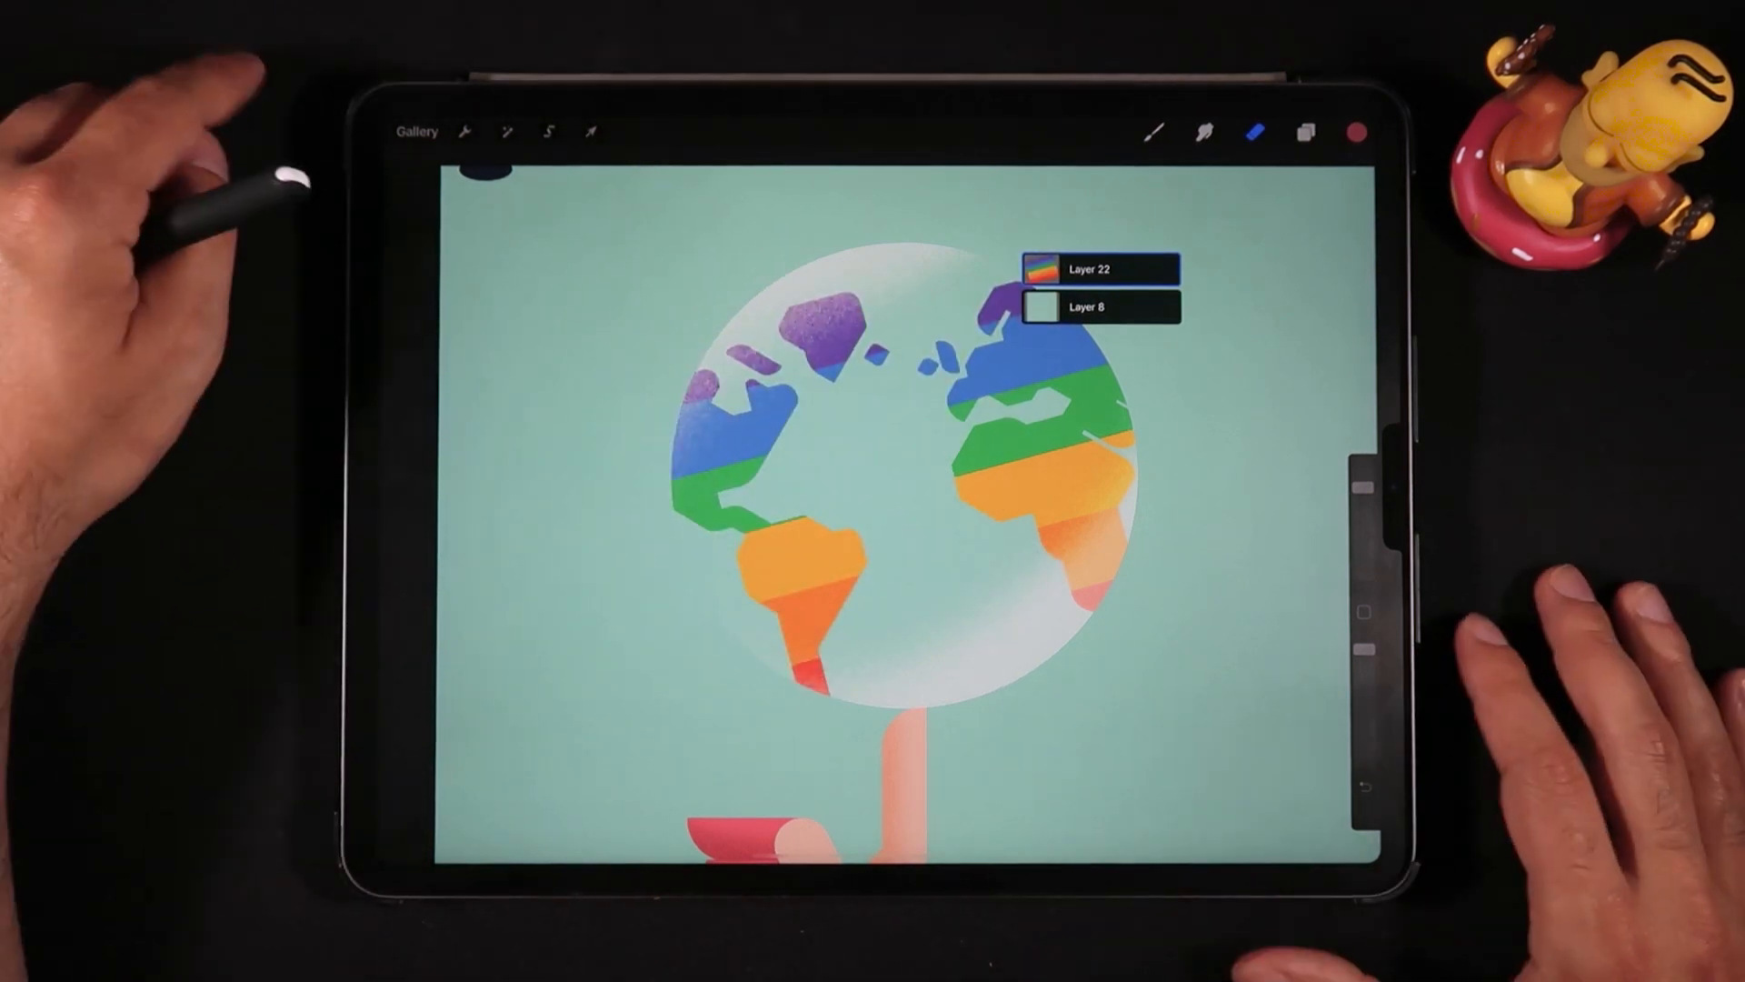
Step: In Gesture controls, try Touch and hold as the Layer Select trigger
left_click(464, 132)
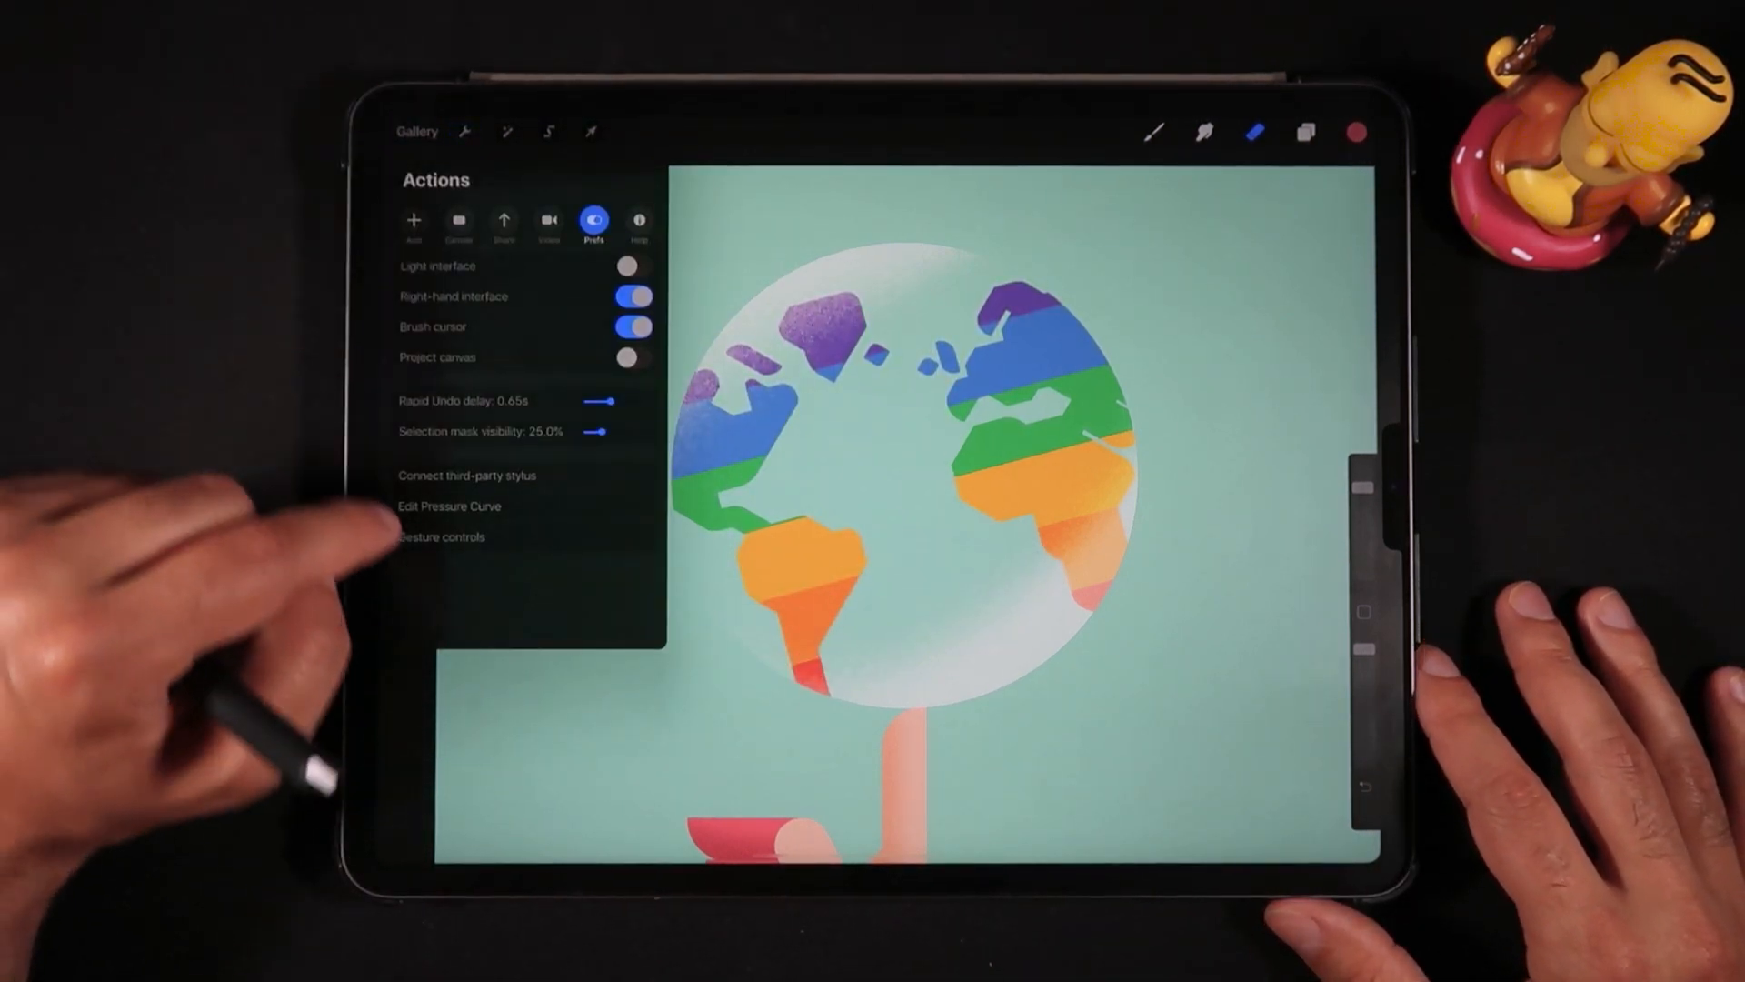
left_click(440, 536)
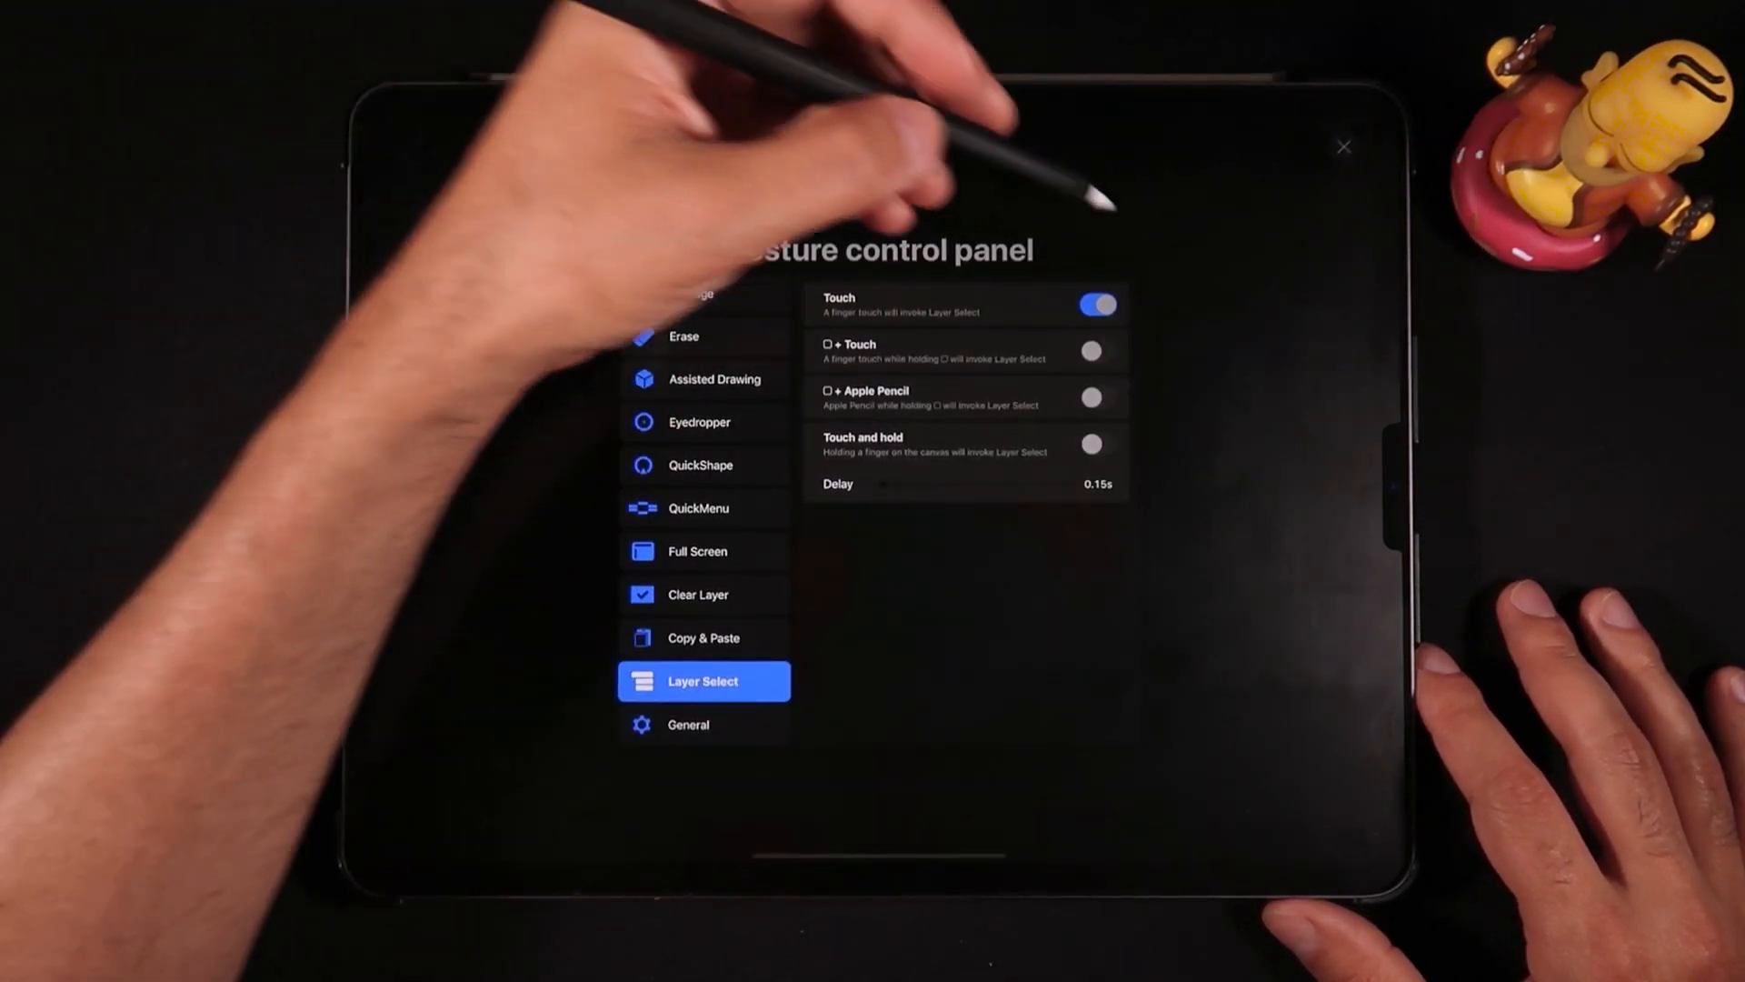
left_click(1095, 444)
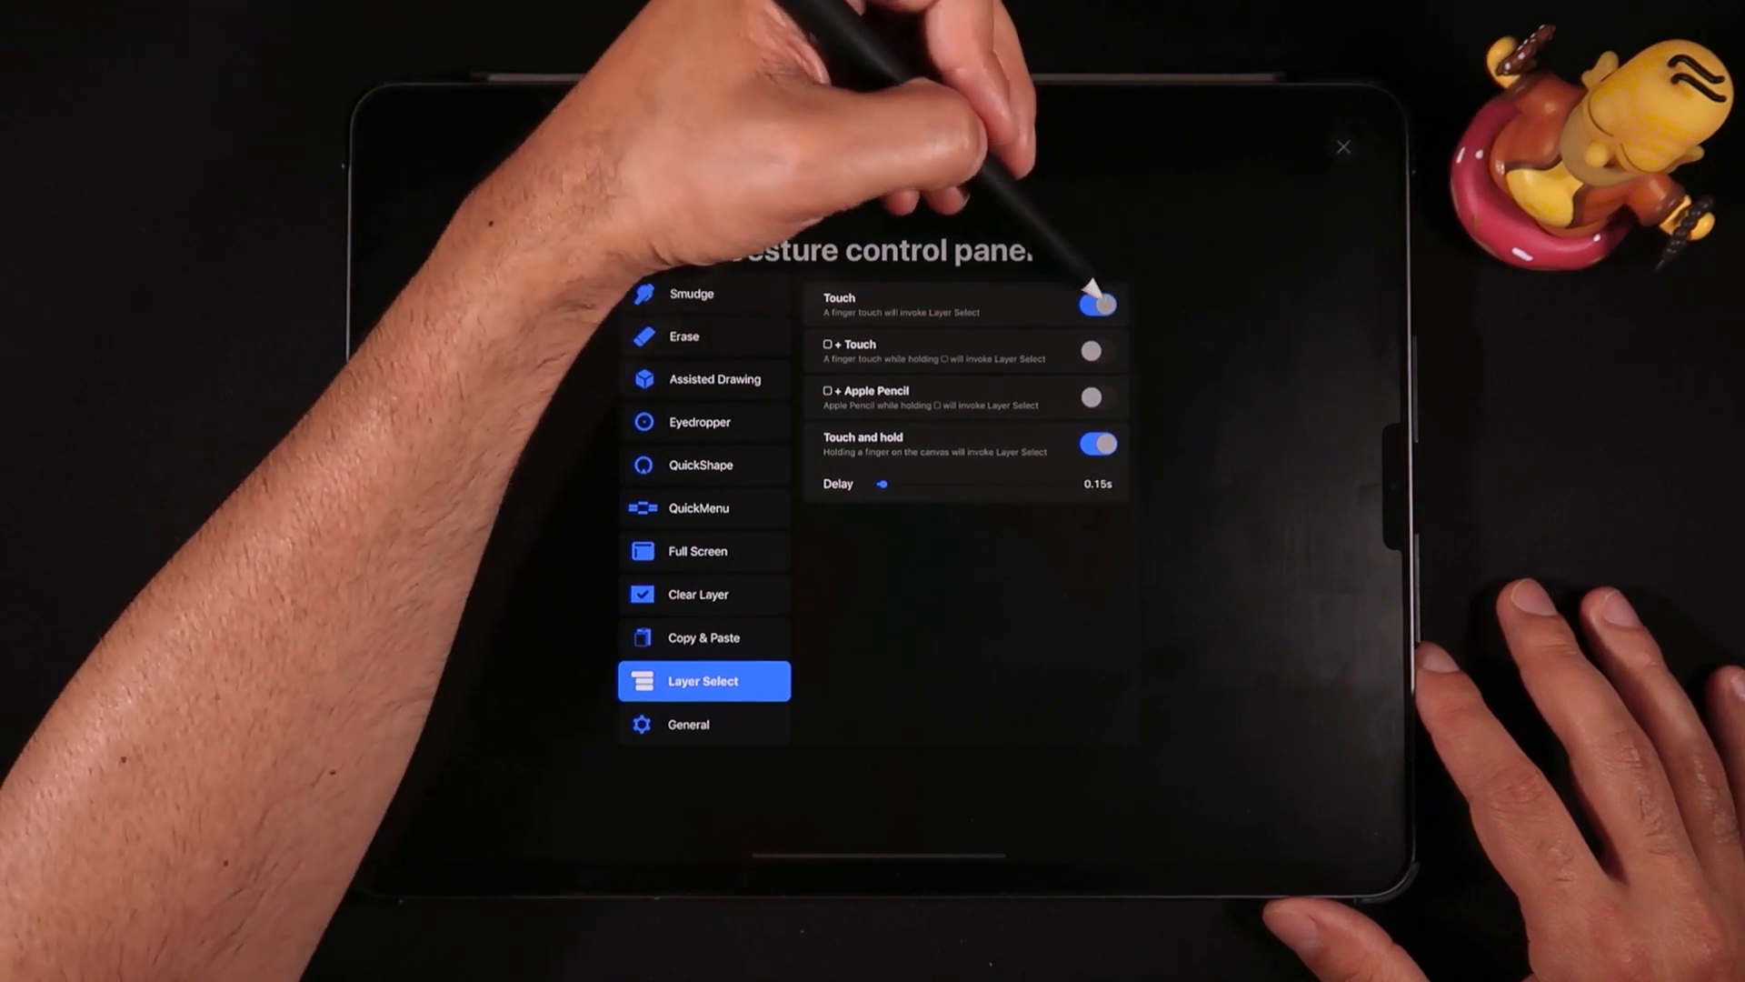
left_click(1343, 146)
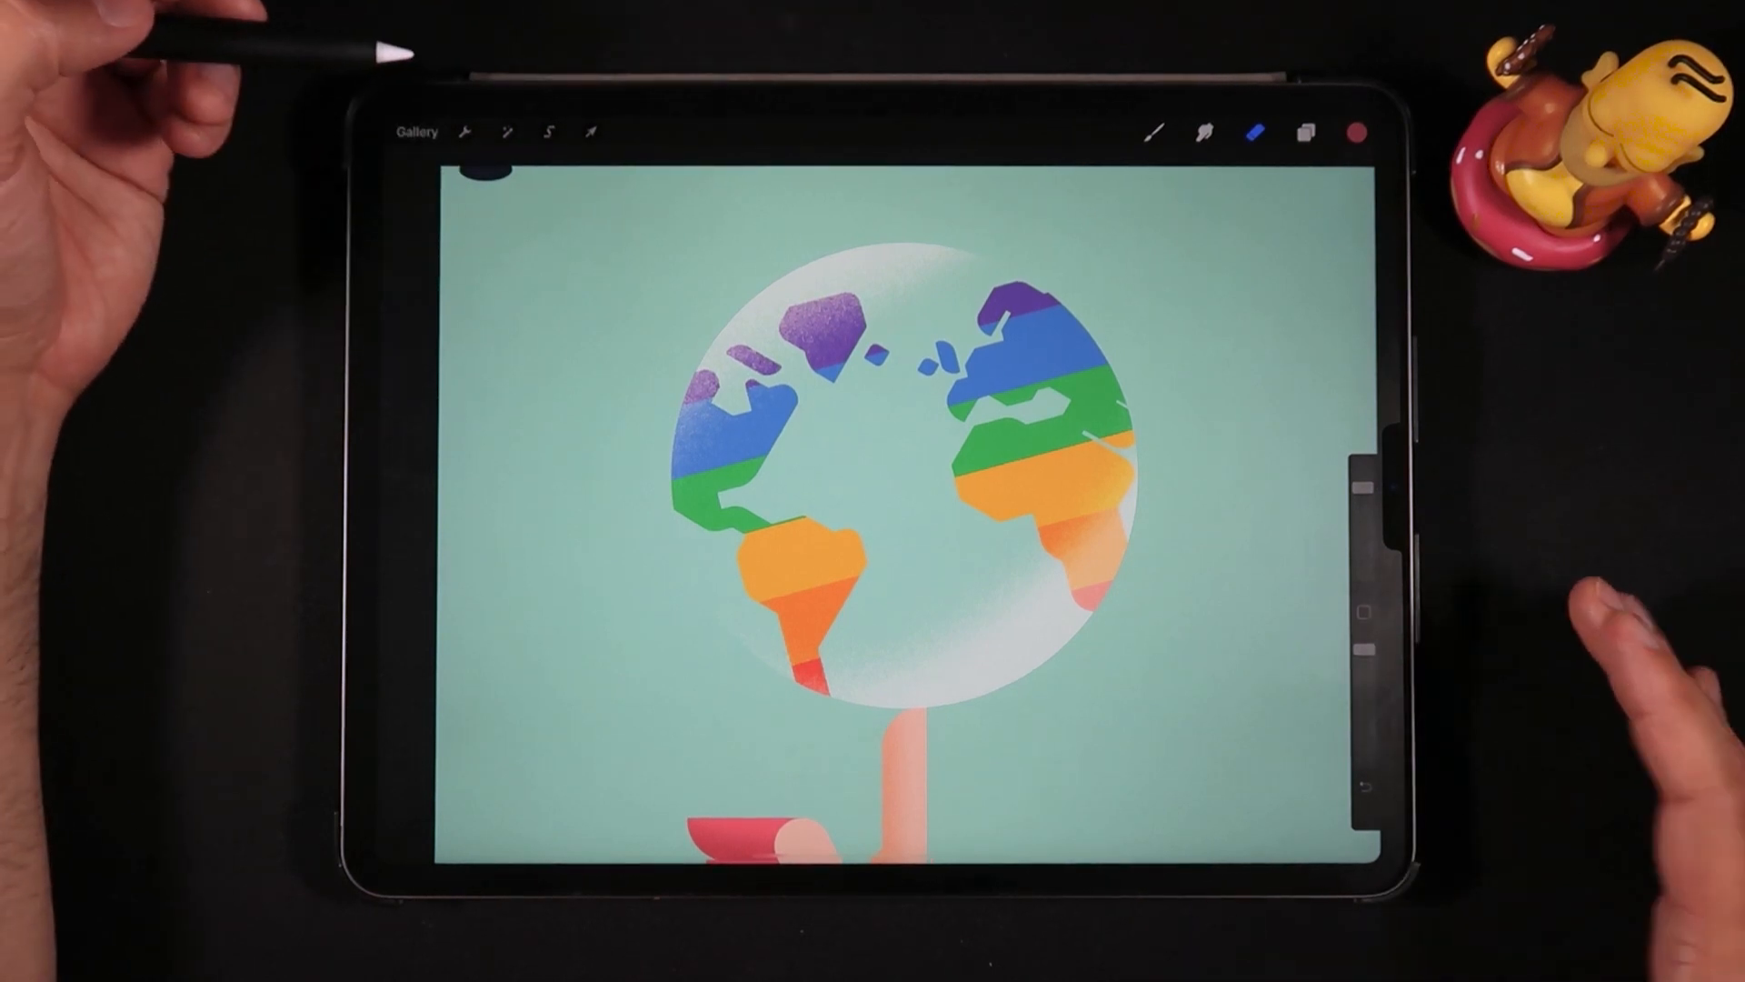
Step: Switch Layer Select back to finger Touch only and show the QuickMenu gesture options
left_click(734, 429)
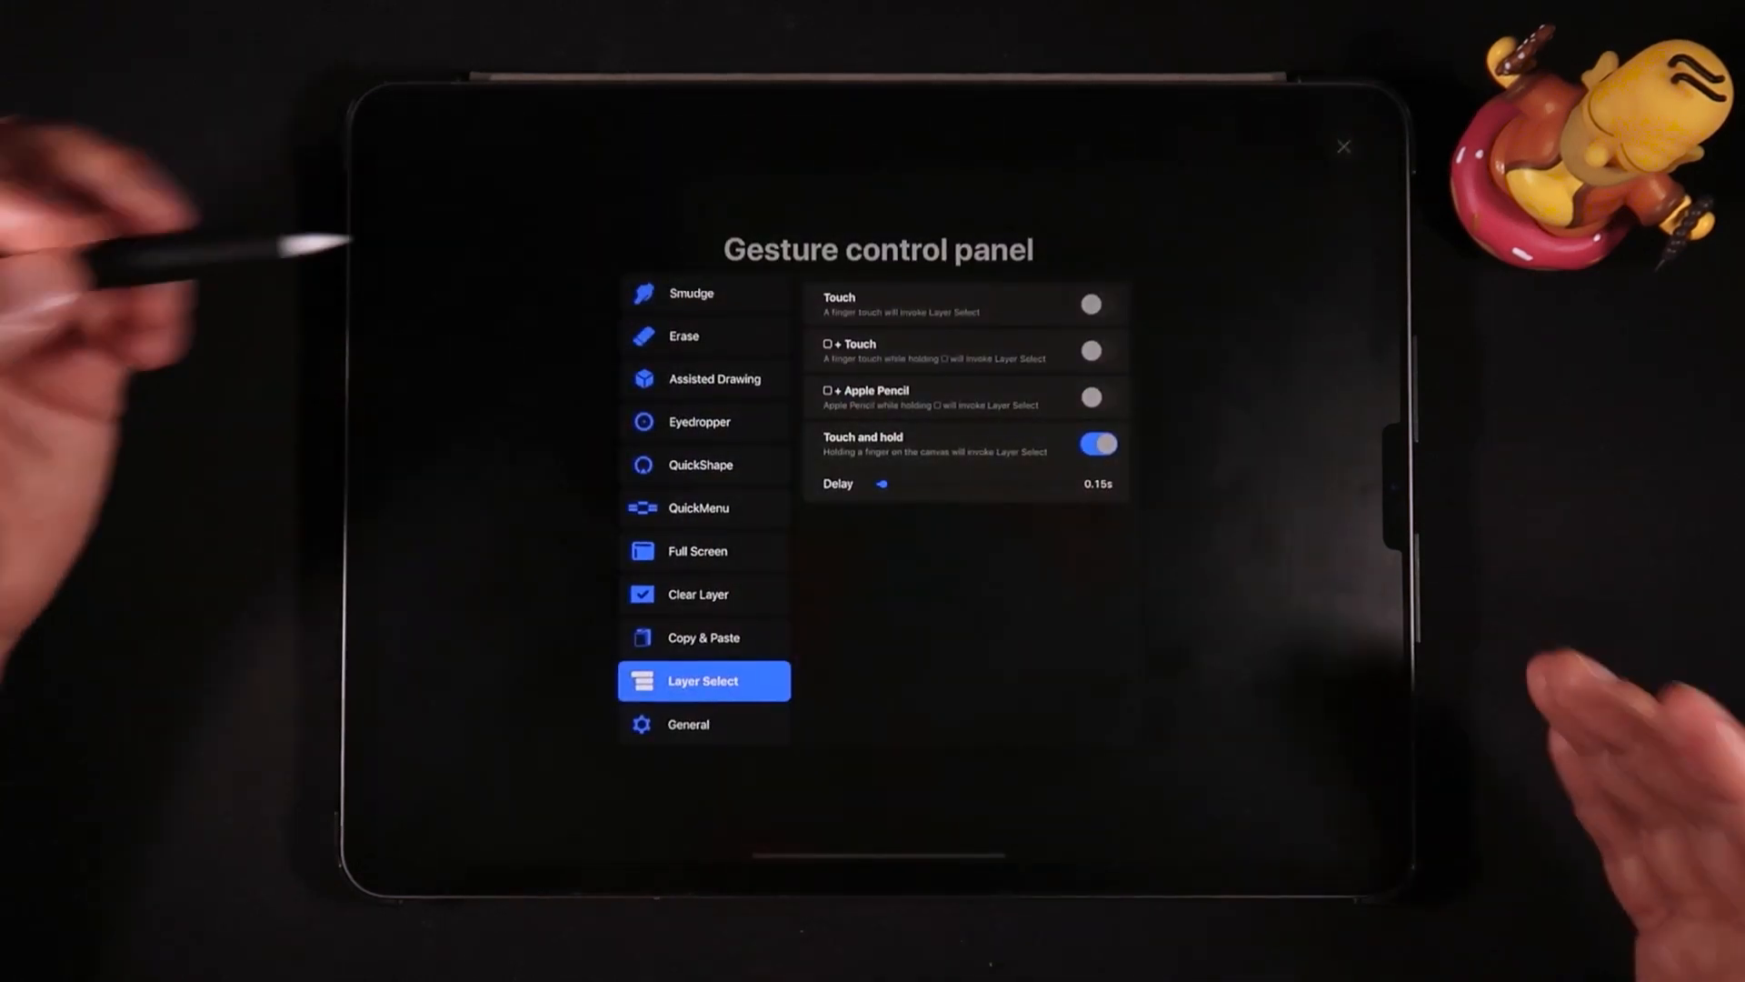
left_click(1095, 303)
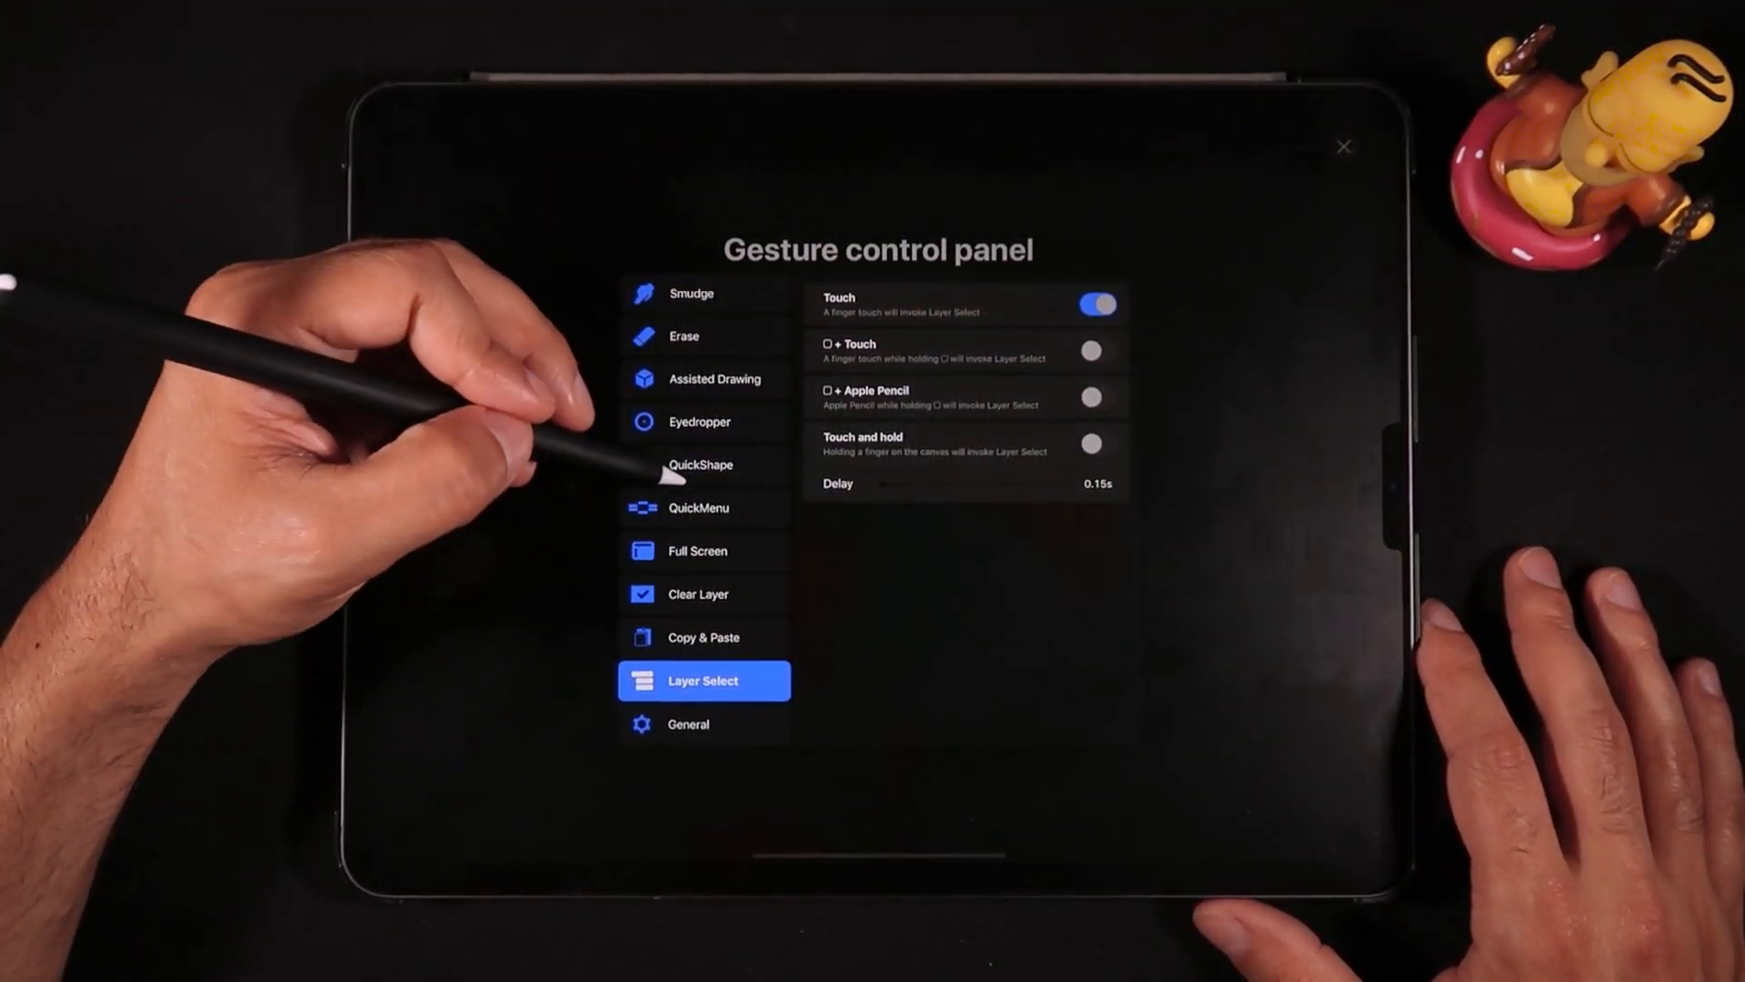
left_click(698, 508)
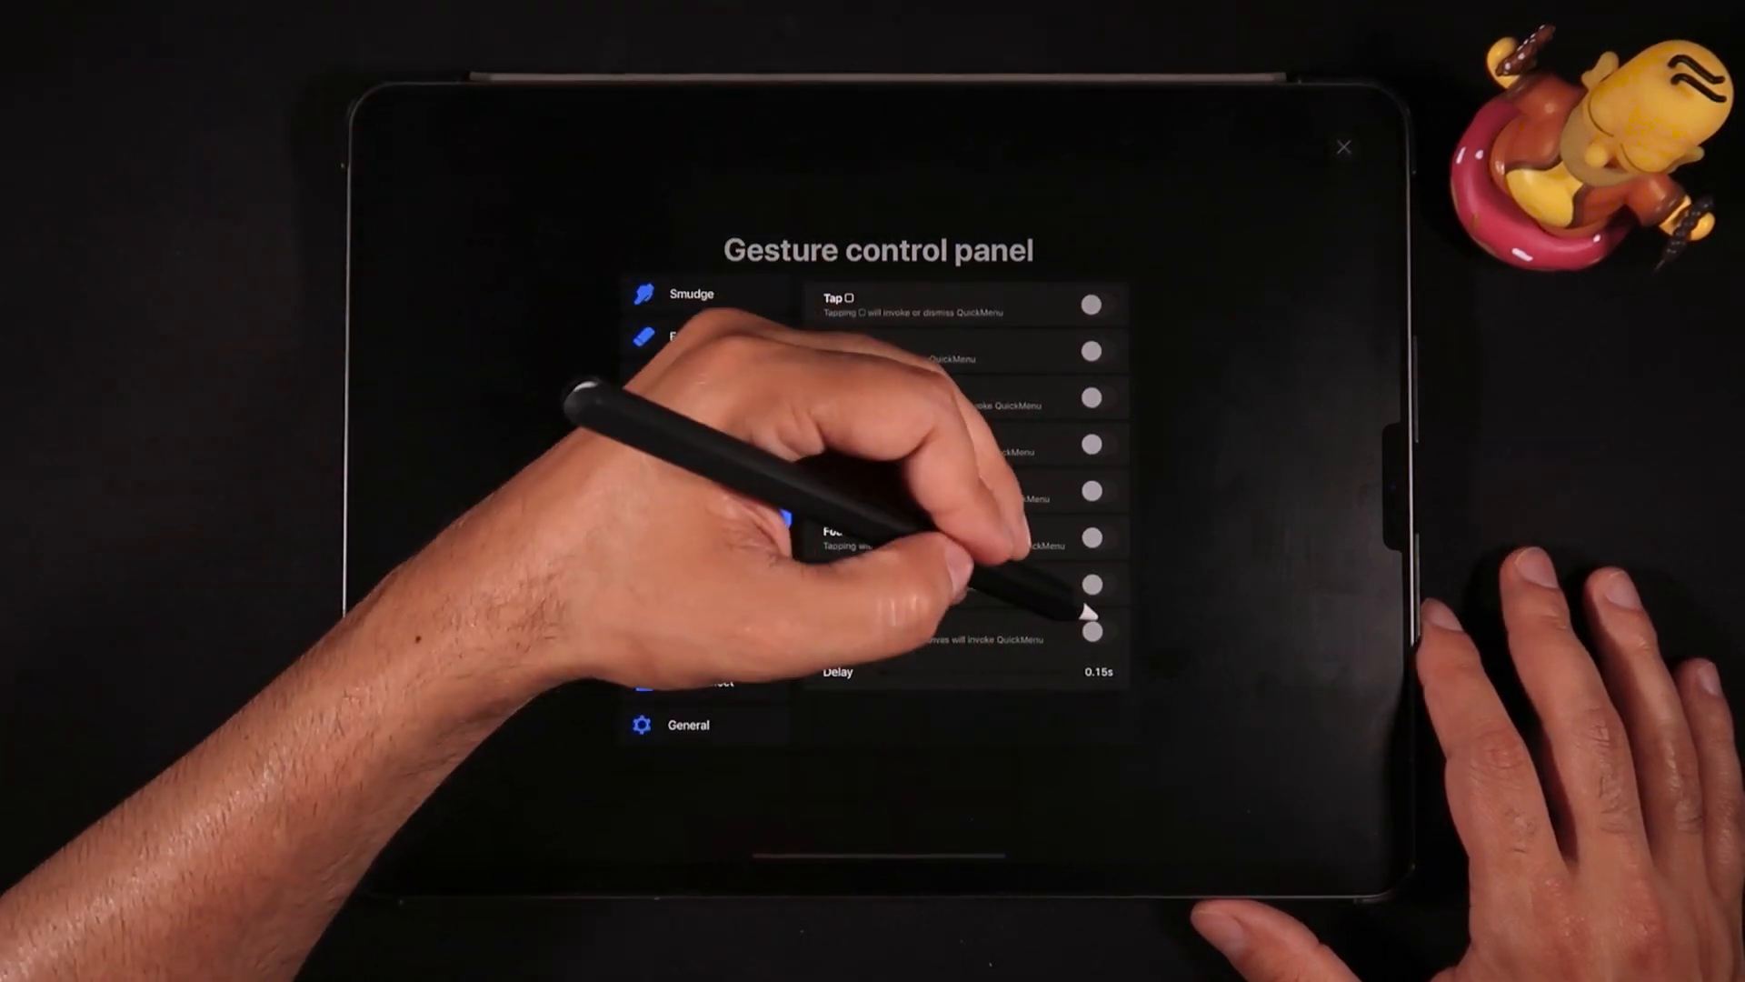